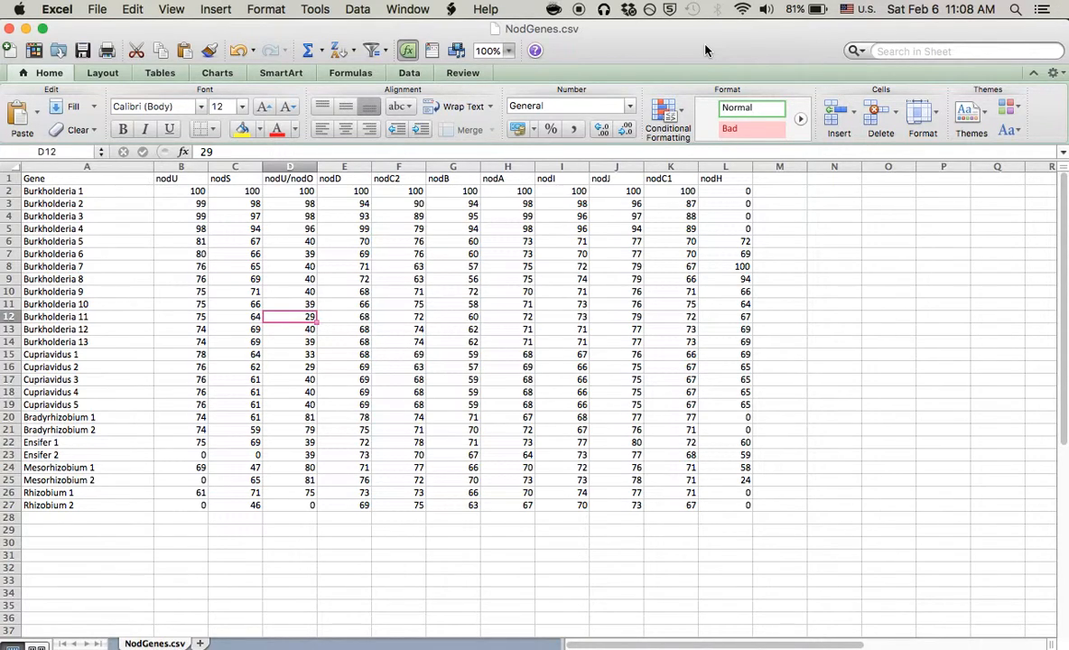
mouse_move(94, 217)
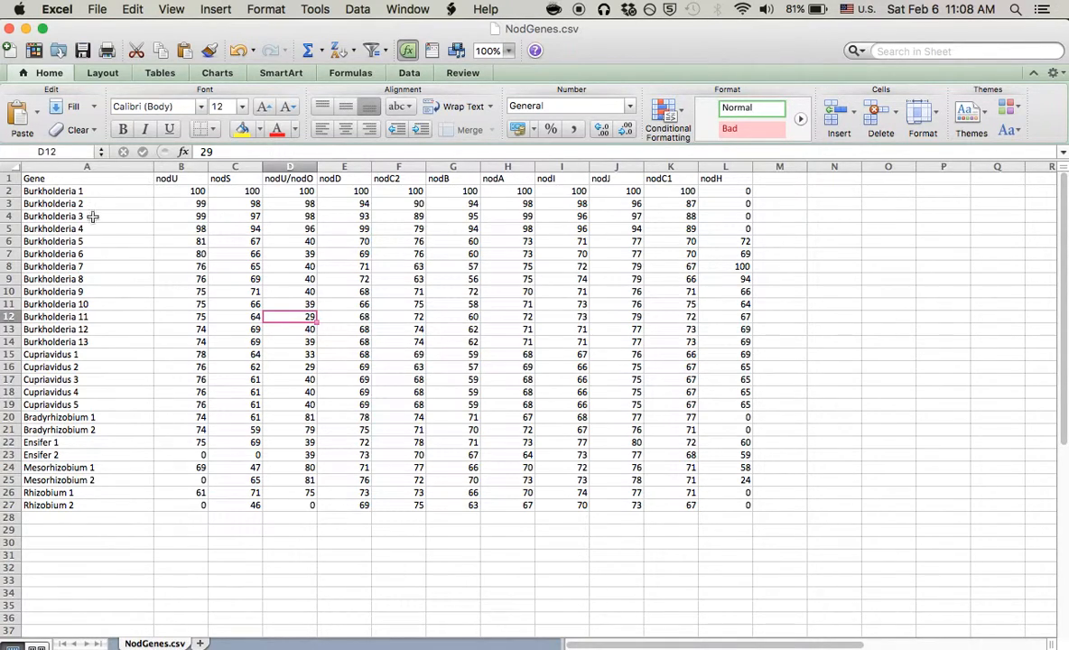
Select the entire worksheet and bring up the Highlight Cells Rules for conditional formatting.
drag(180, 192, 756, 512)
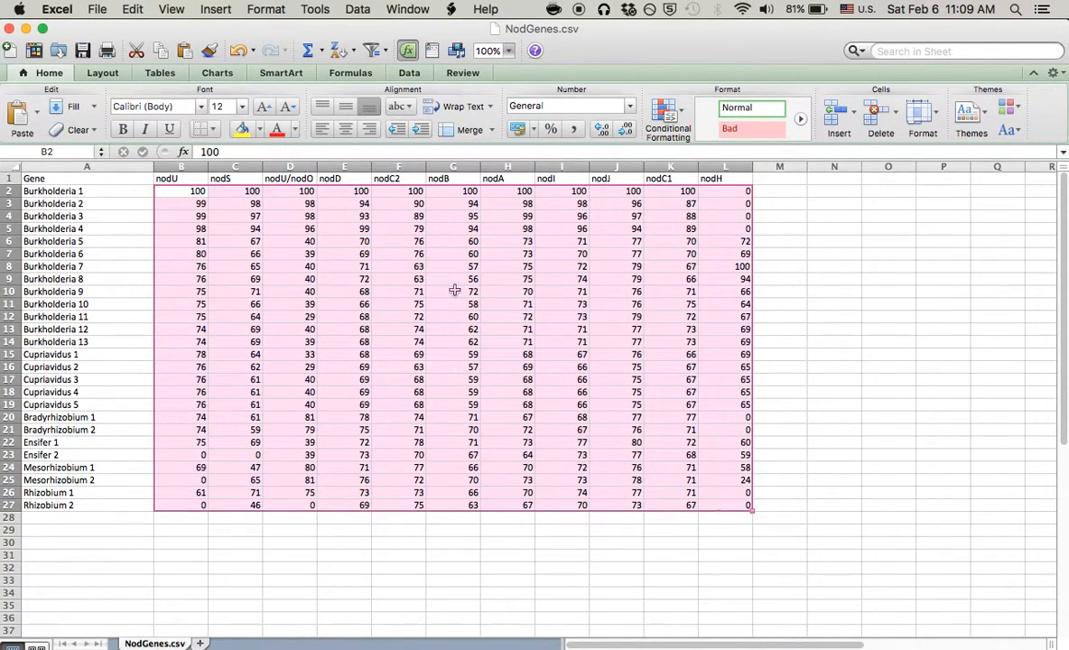
mouse_move(495, 144)
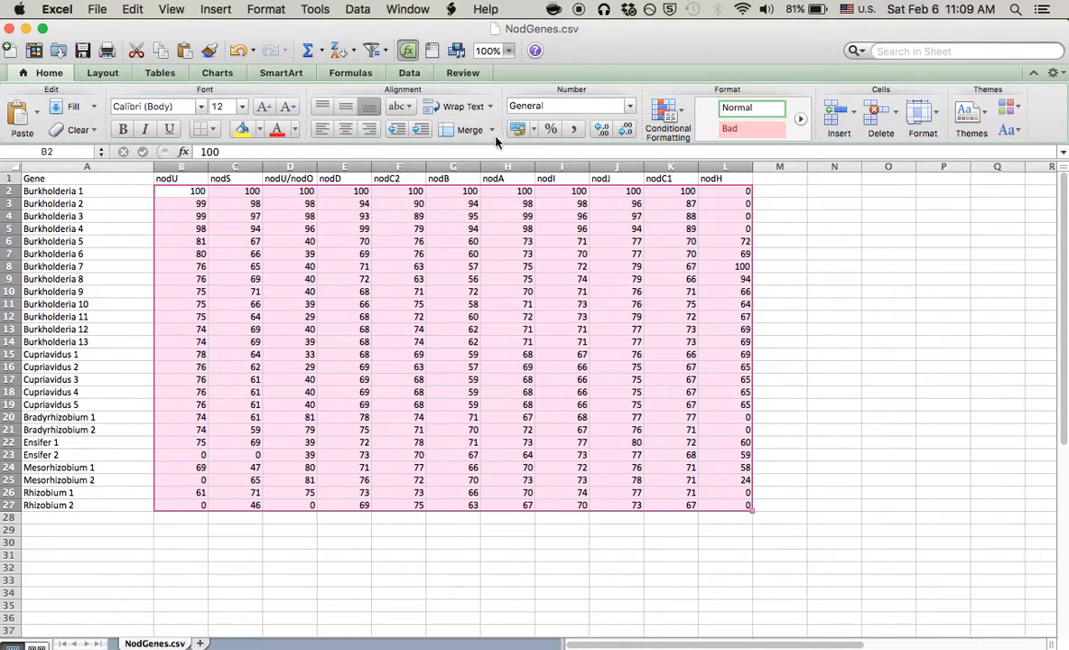
click(888, 318)
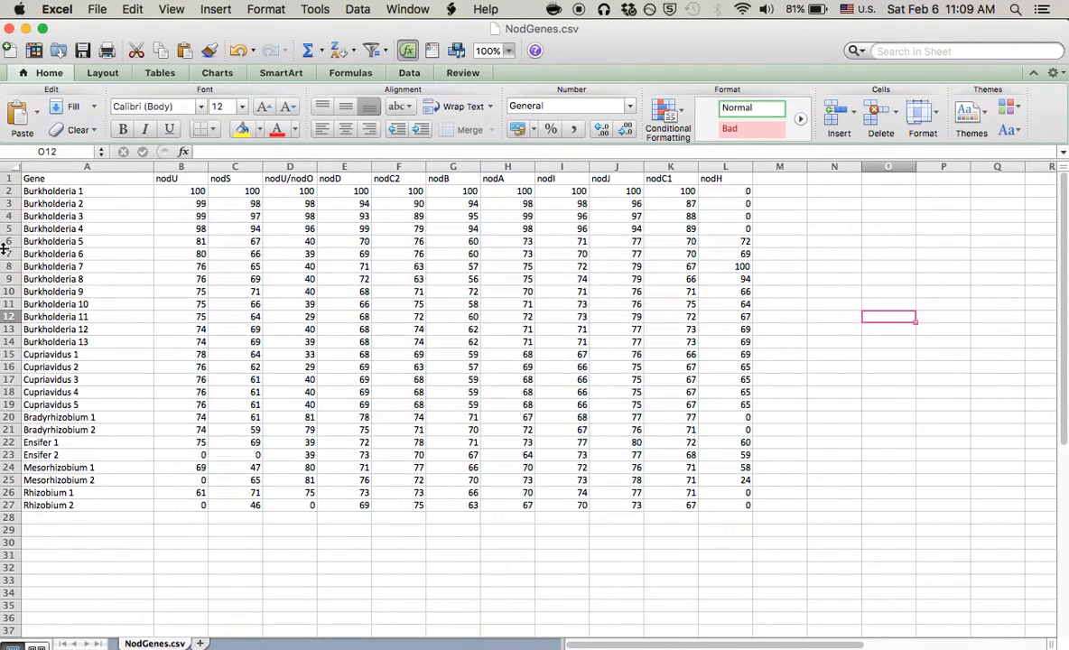
mouse_move(710, 126)
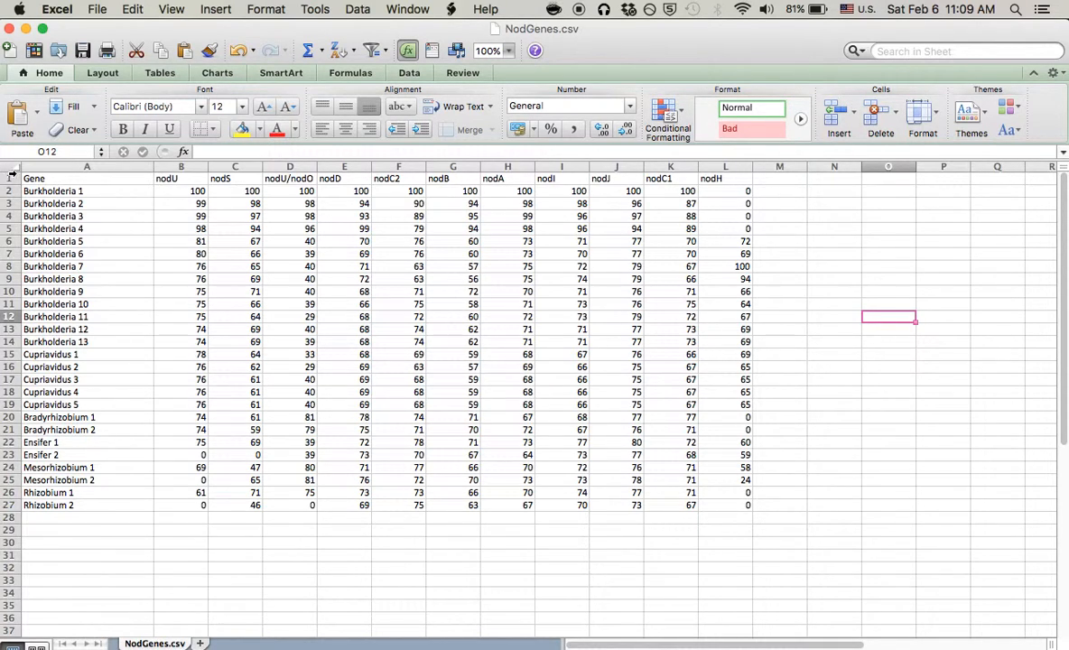
click(13, 166)
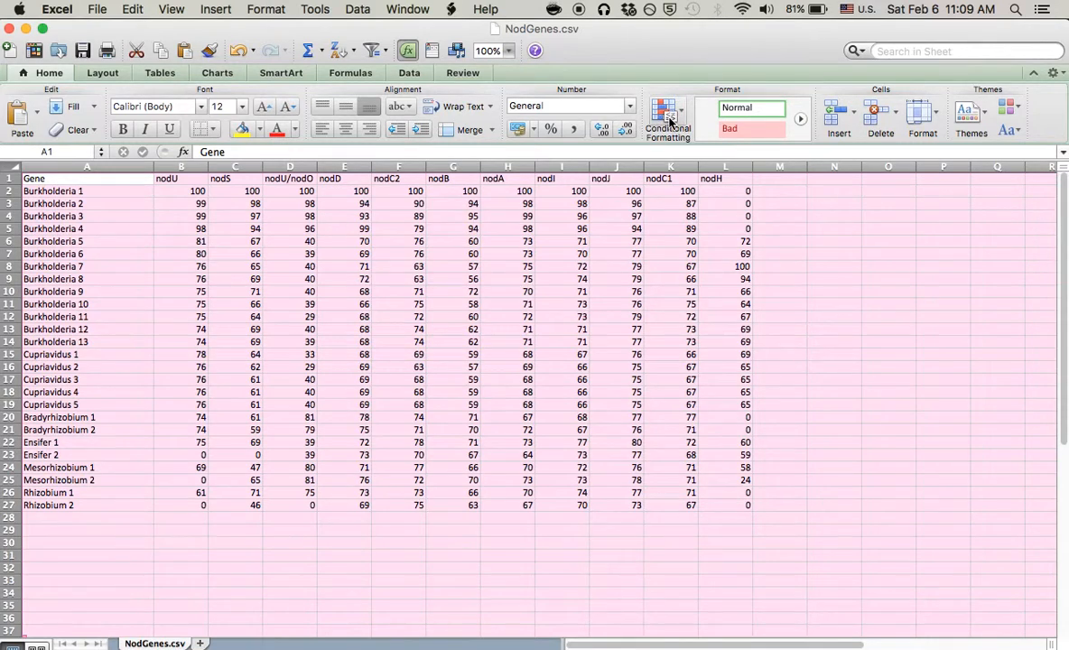
click(668, 112)
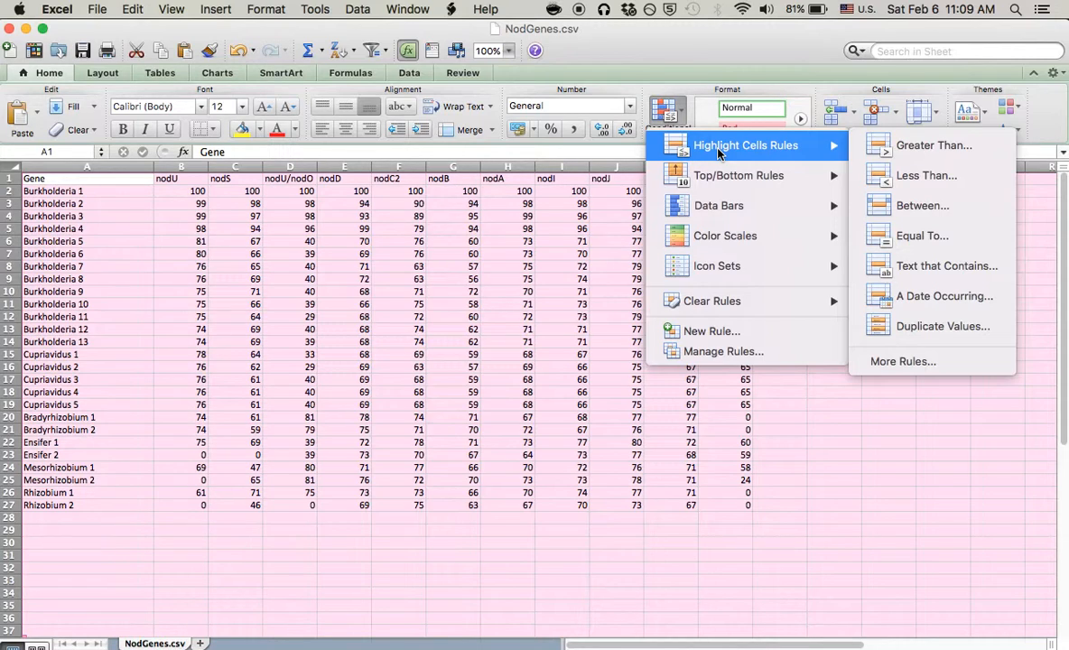
mouse_move(925, 175)
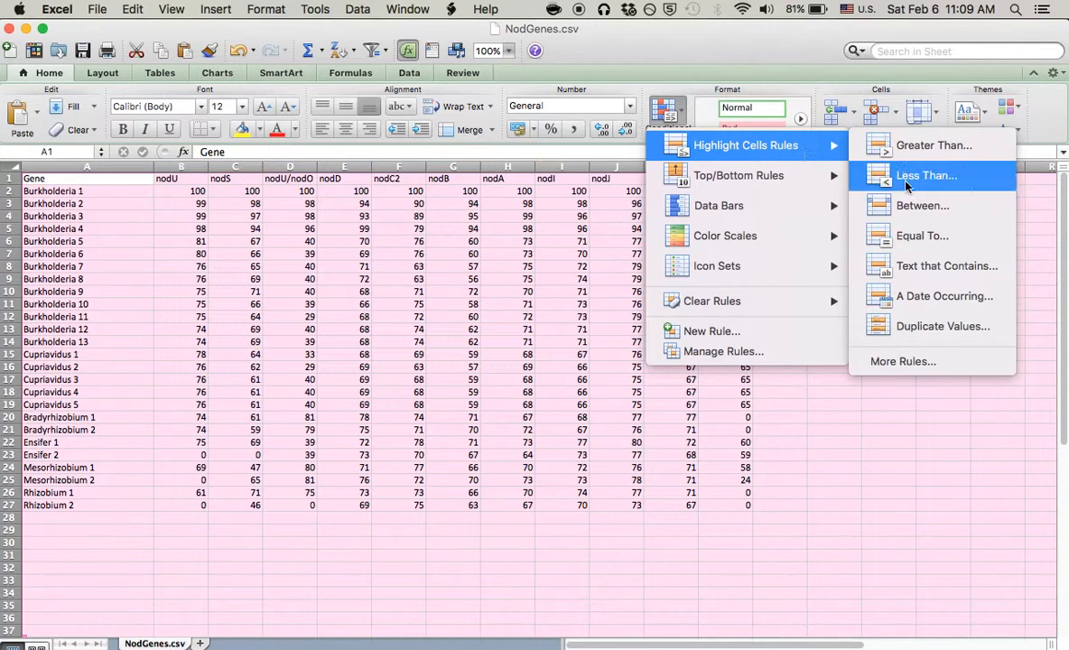
mouse_move(914, 213)
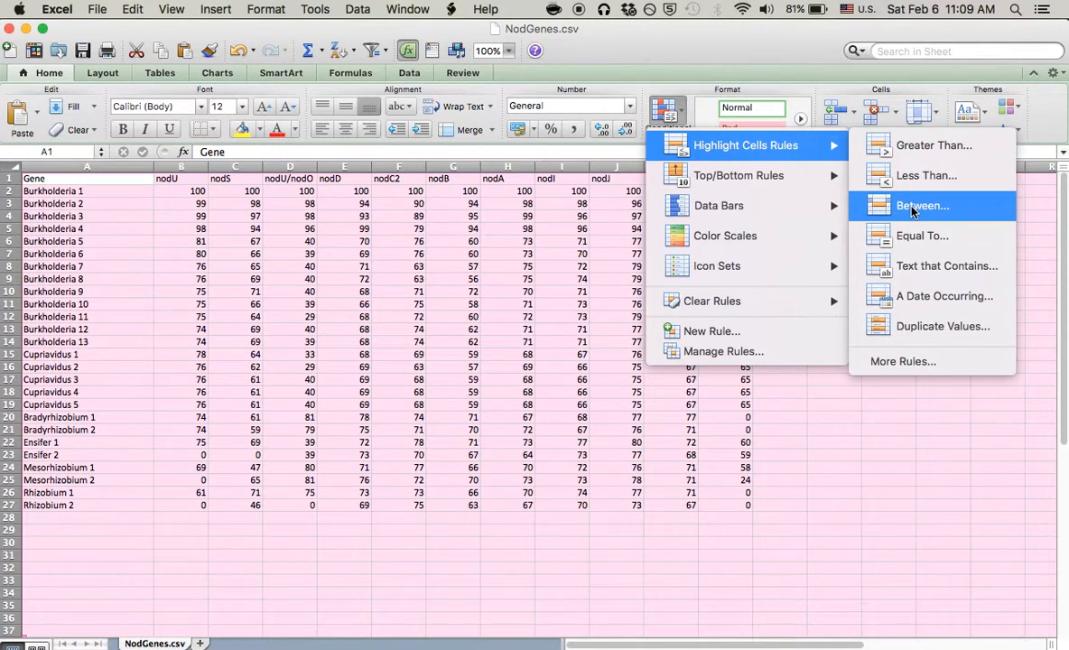
mouse_move(942, 215)
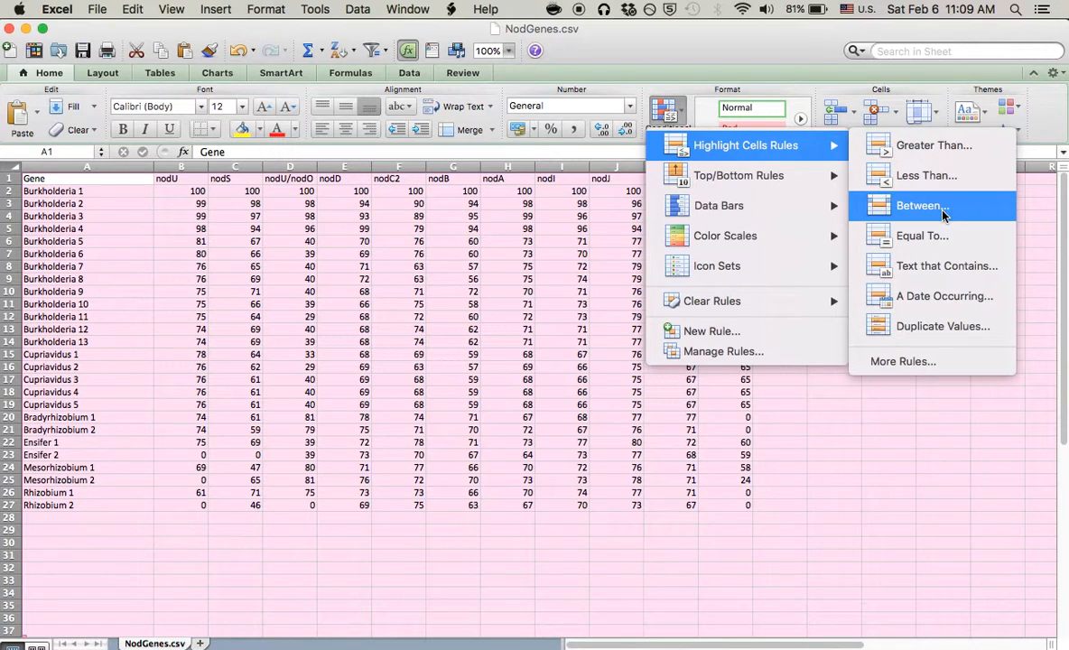
Draft a Between rule for values 90 to 100 using a custom format.
click(920, 205)
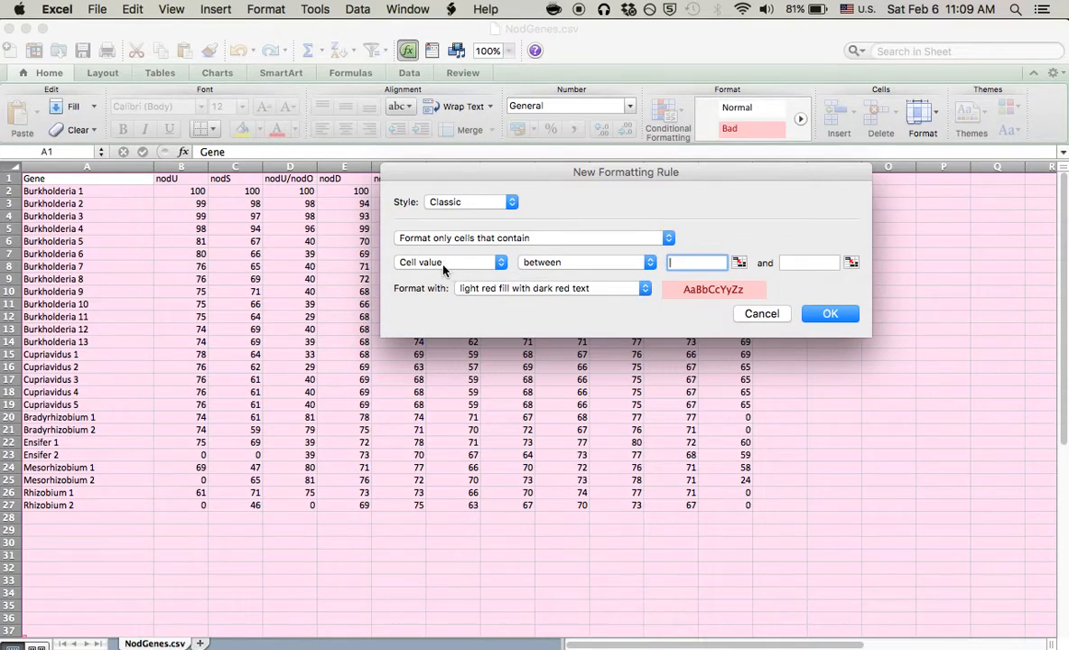
mouse_move(571, 265)
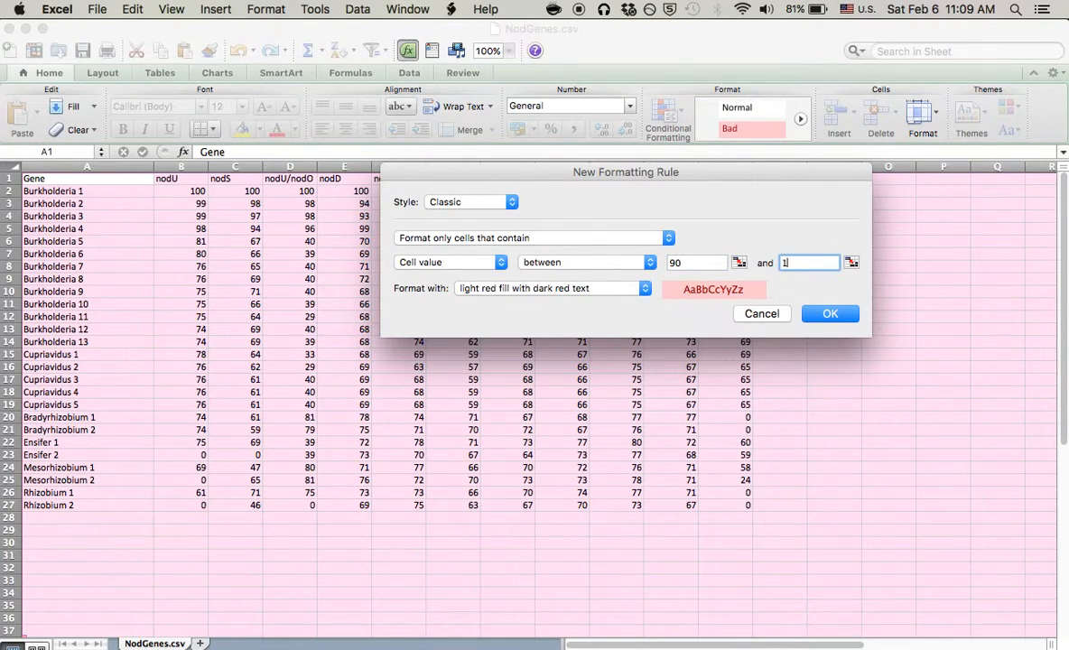
text(00)
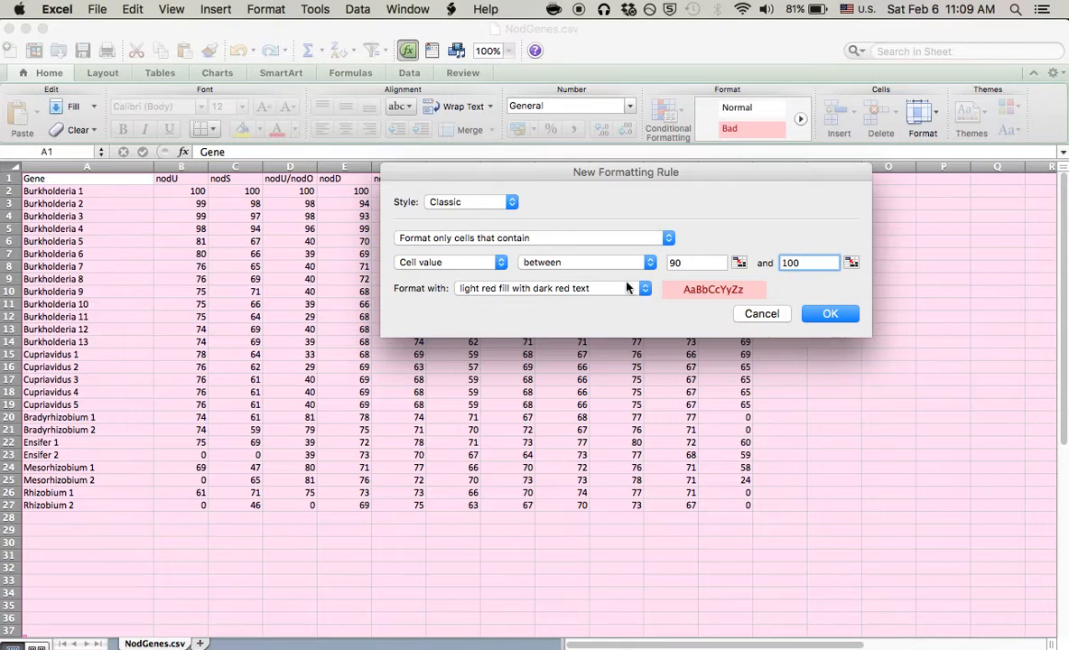
click(643, 289)
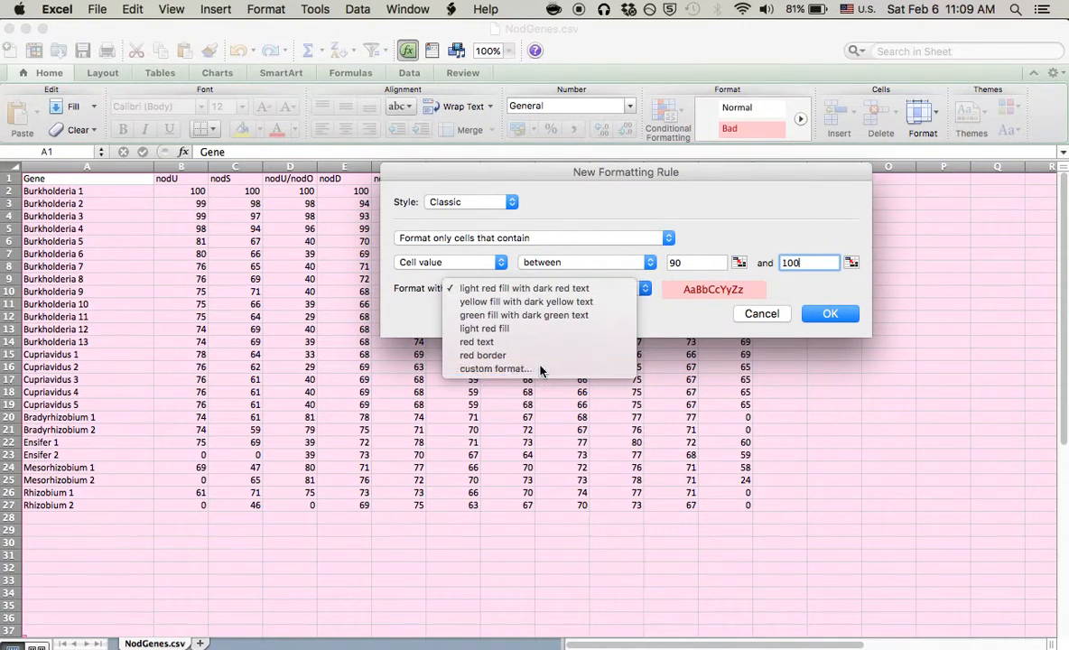
click(494, 368)
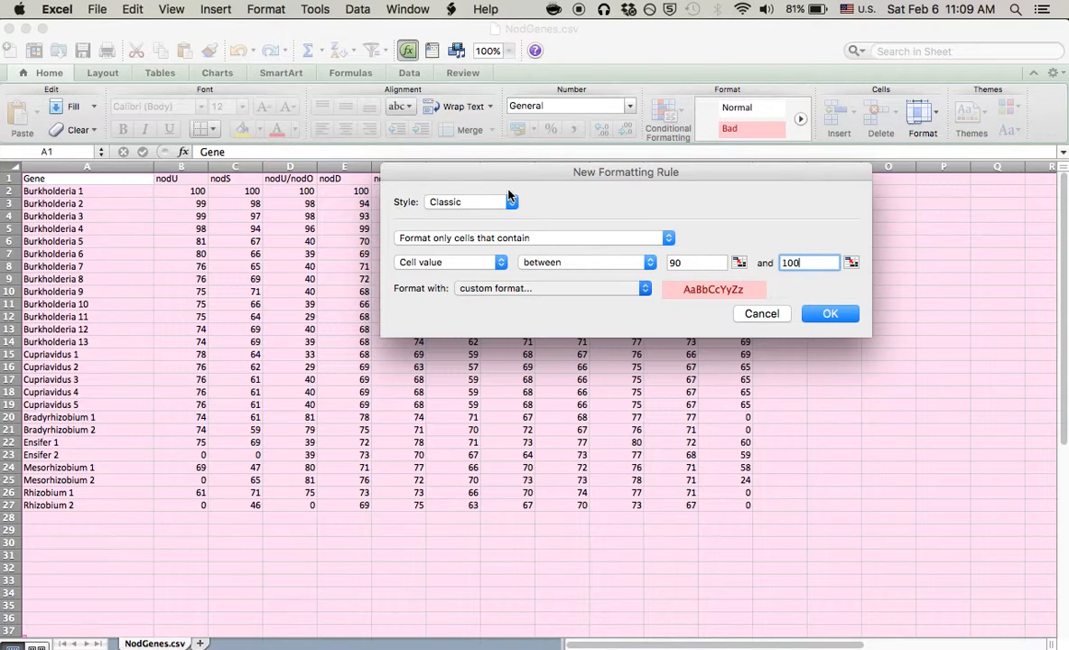
Give the 90–100 rule automatic font colour and a blue fill, and apply it.
click(551, 289)
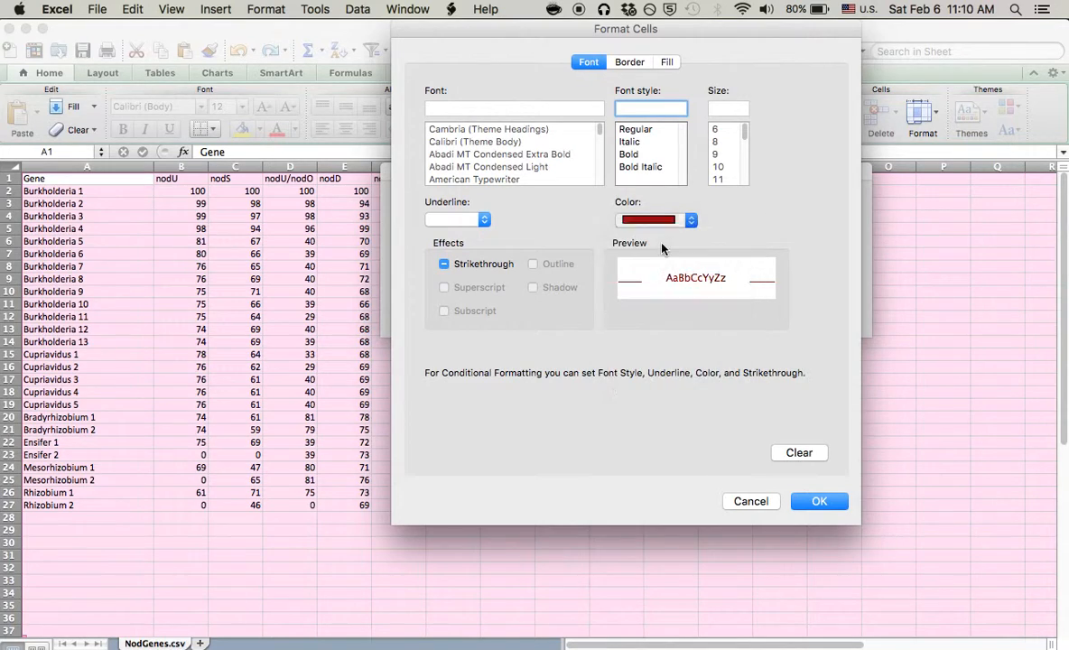
click(690, 220)
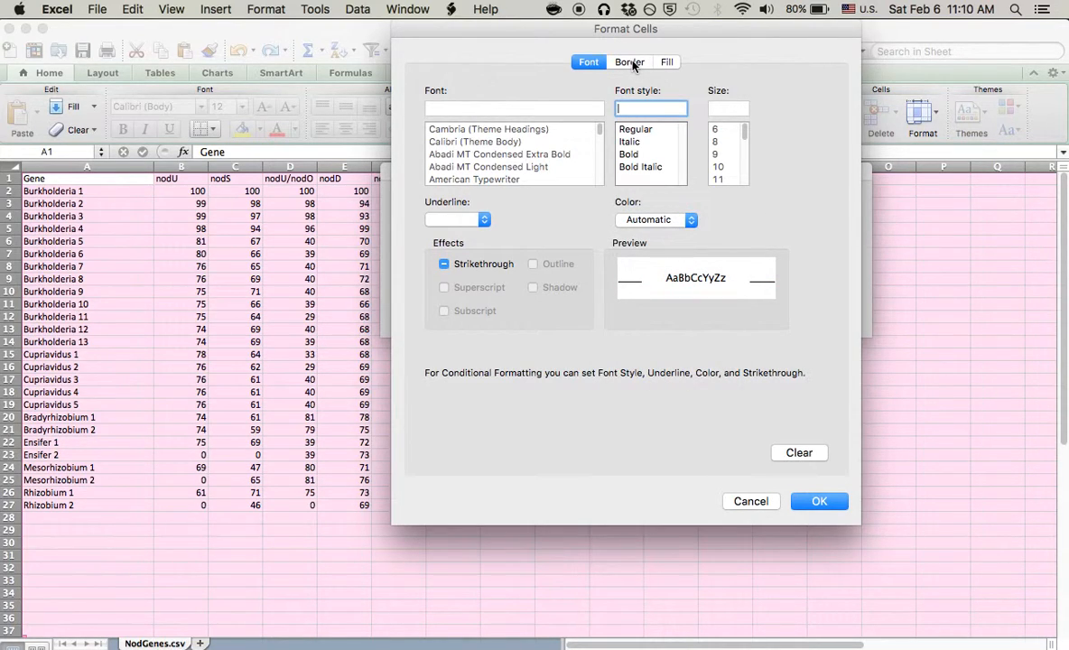
click(666, 61)
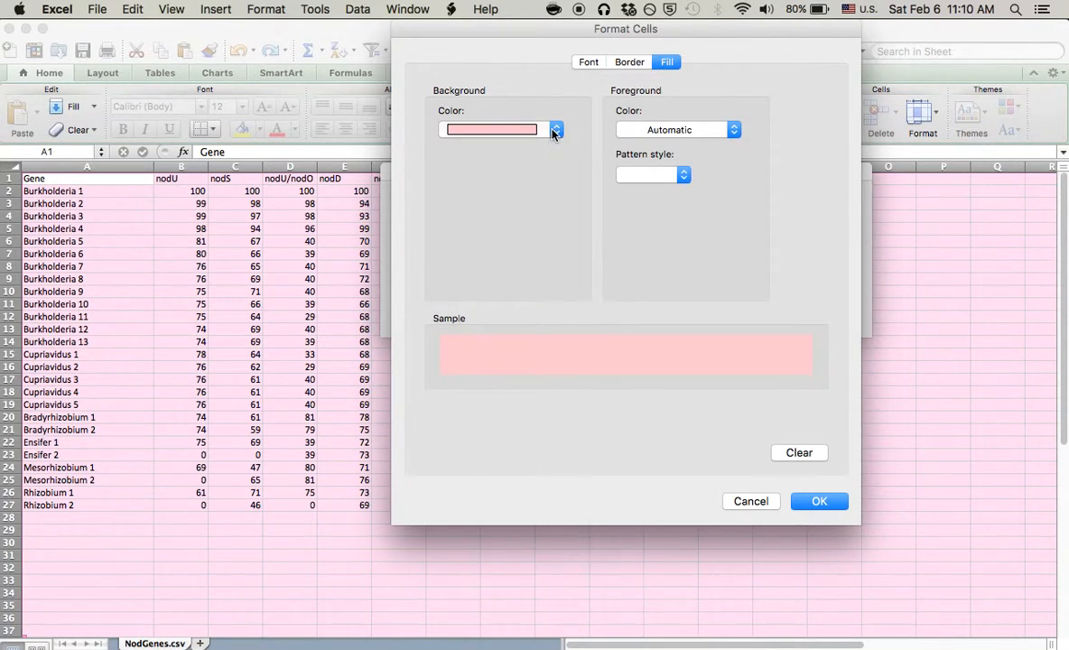
click(556, 130)
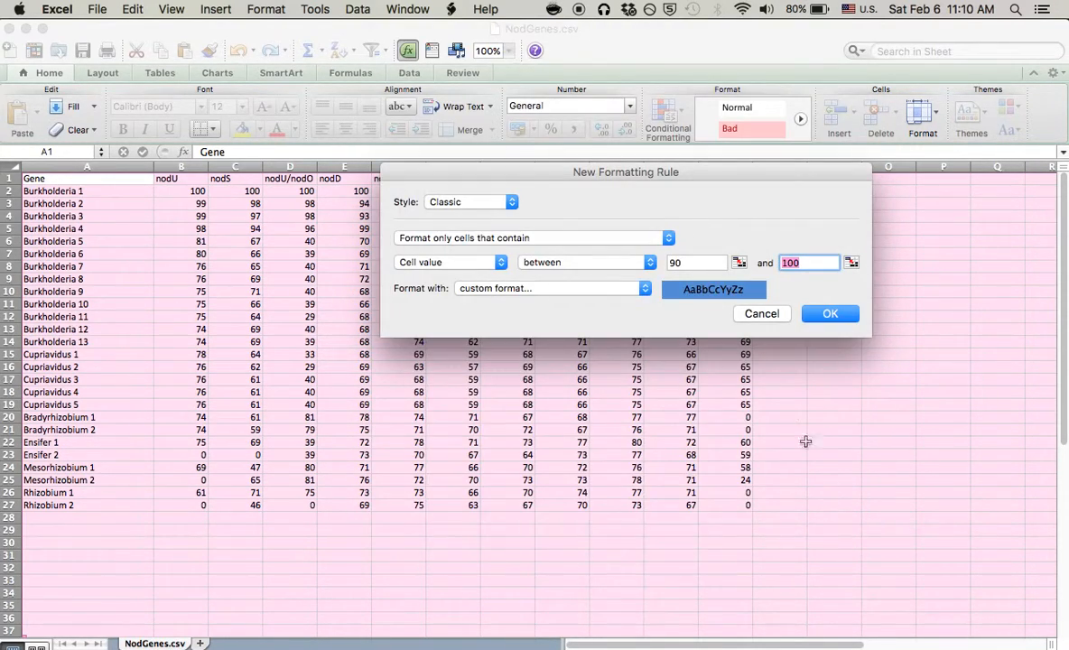
click(830, 314)
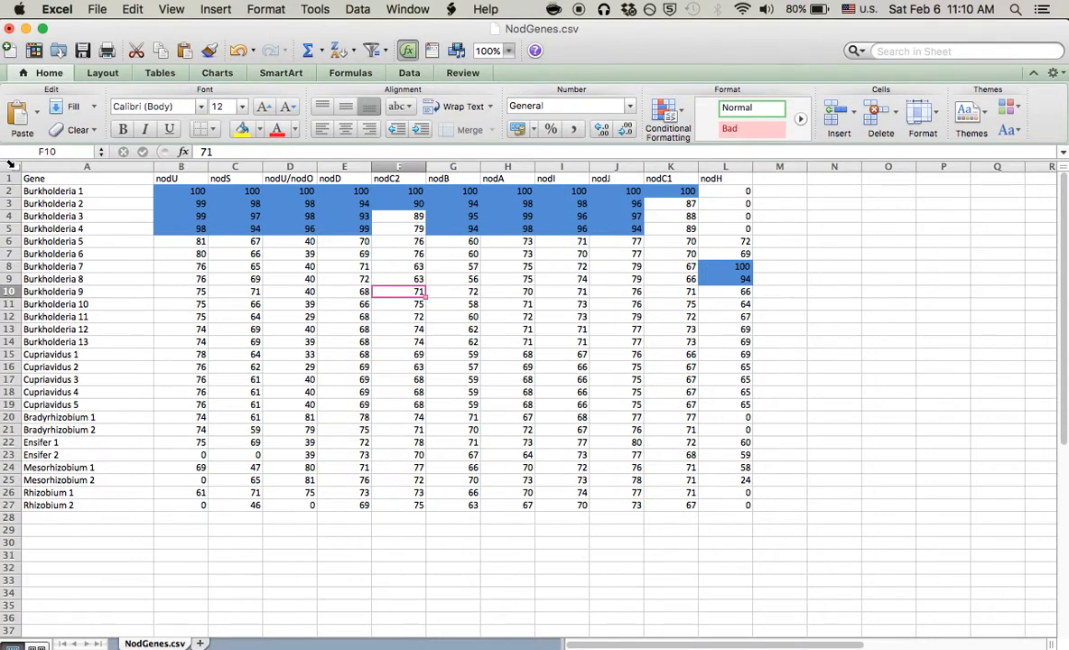
Start a second Between rule for values 80 to 89.99.
click(668, 115)
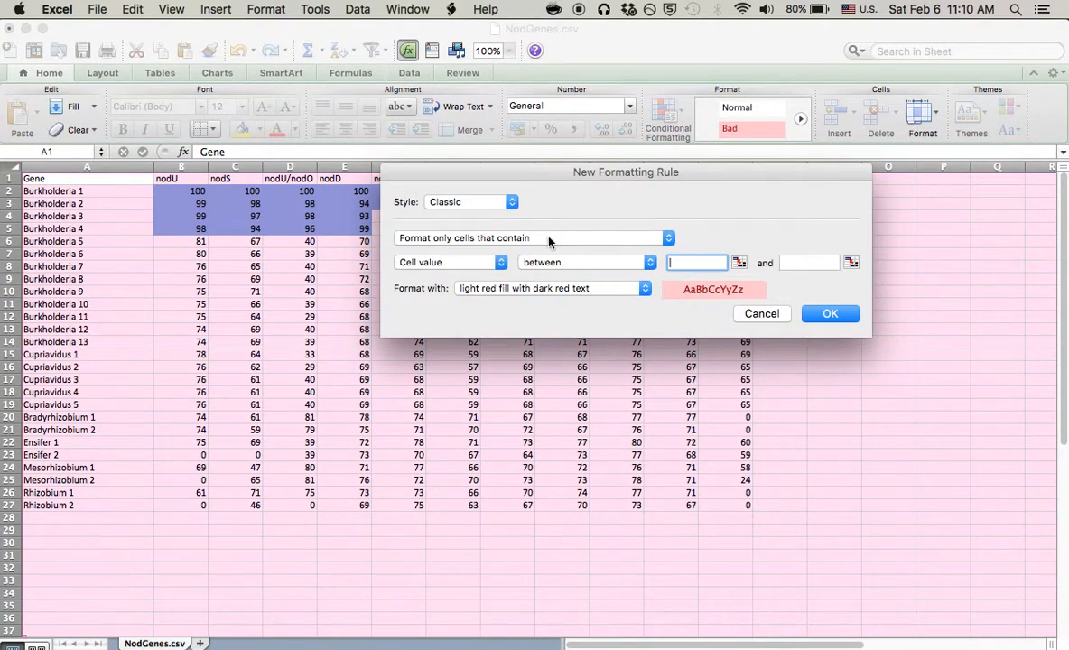
click(553, 289)
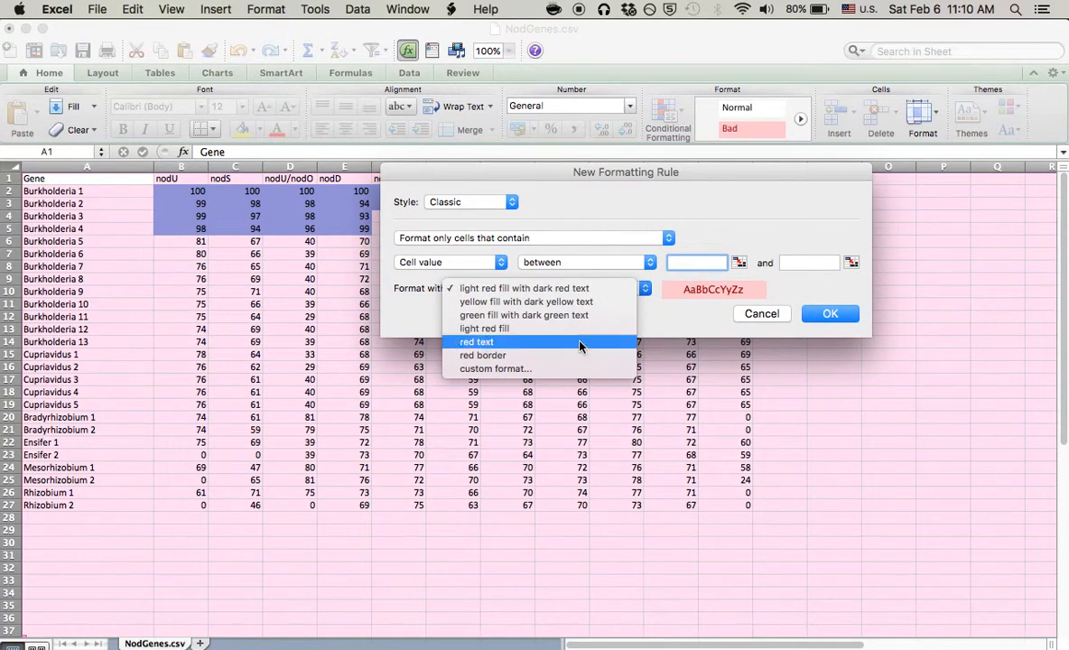
click(495, 368)
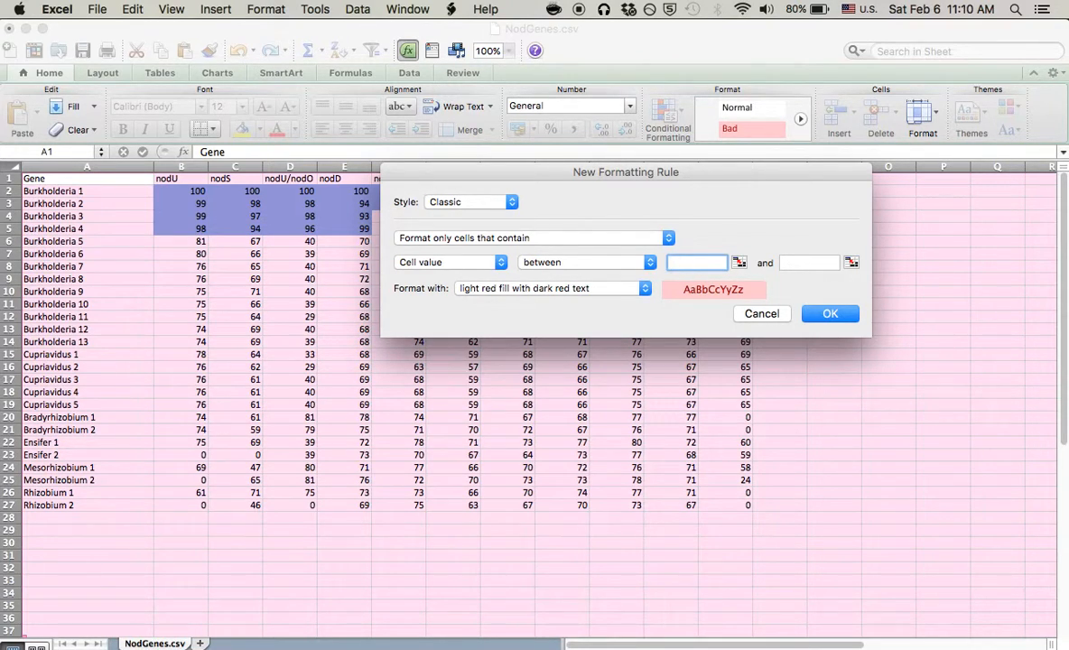
text(80)
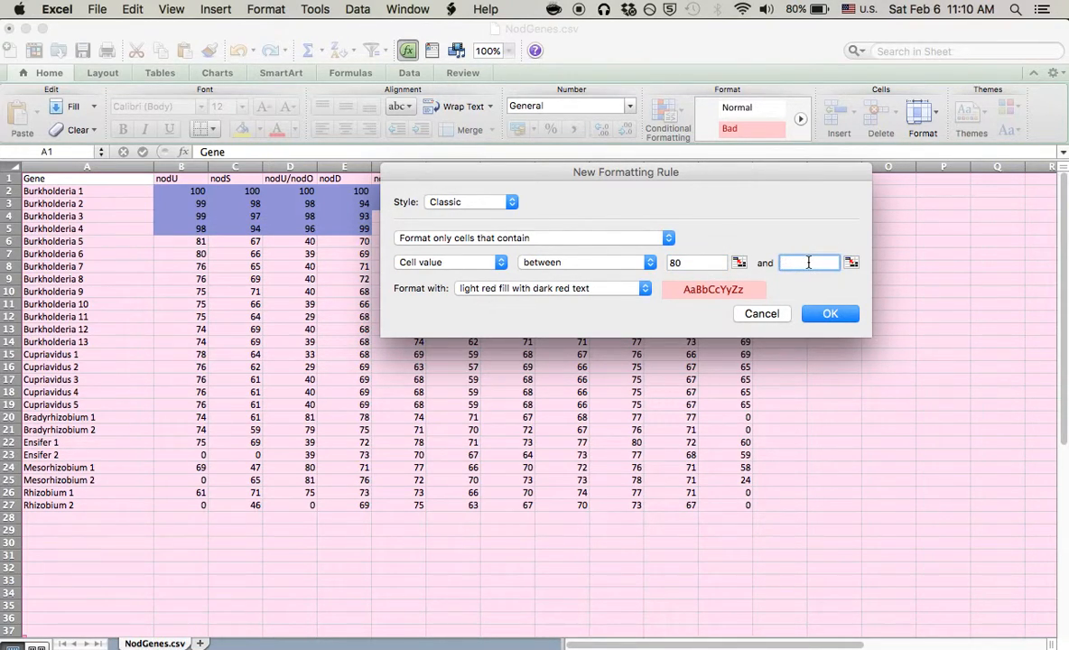
text(89.99)
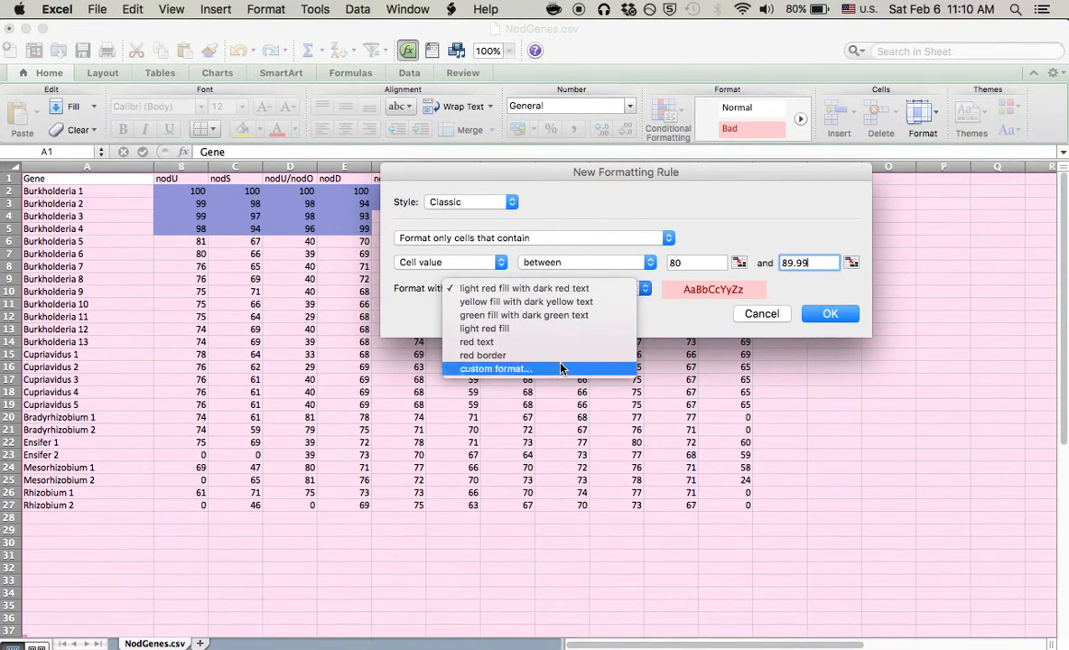
Give the 80–89.99 rule a medium blue custom fill.
click(495, 369)
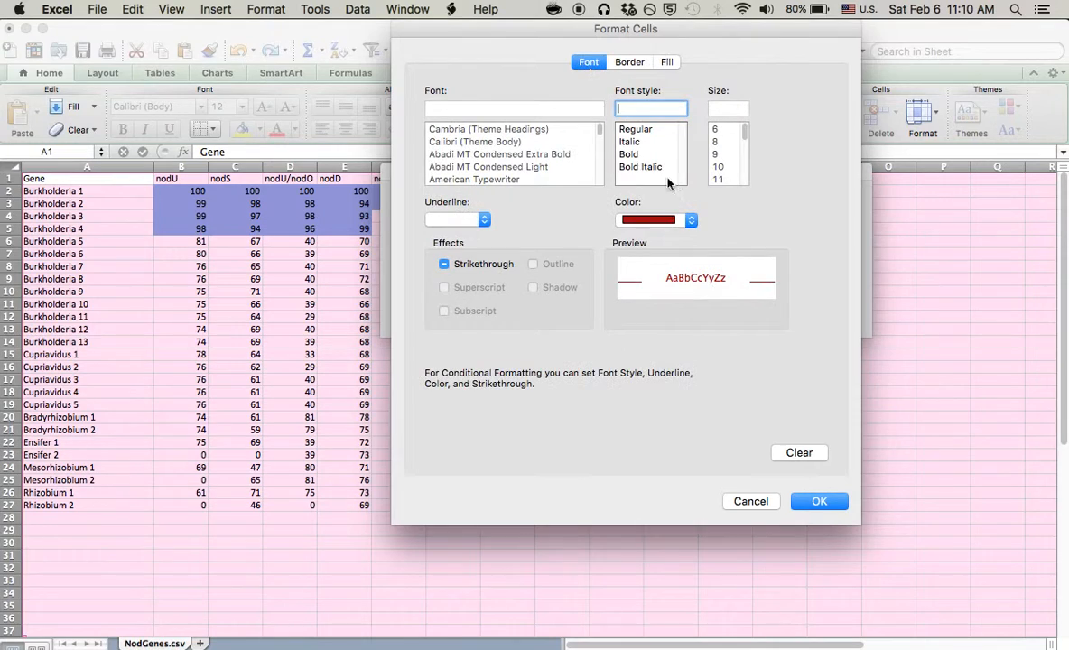
click(668, 62)
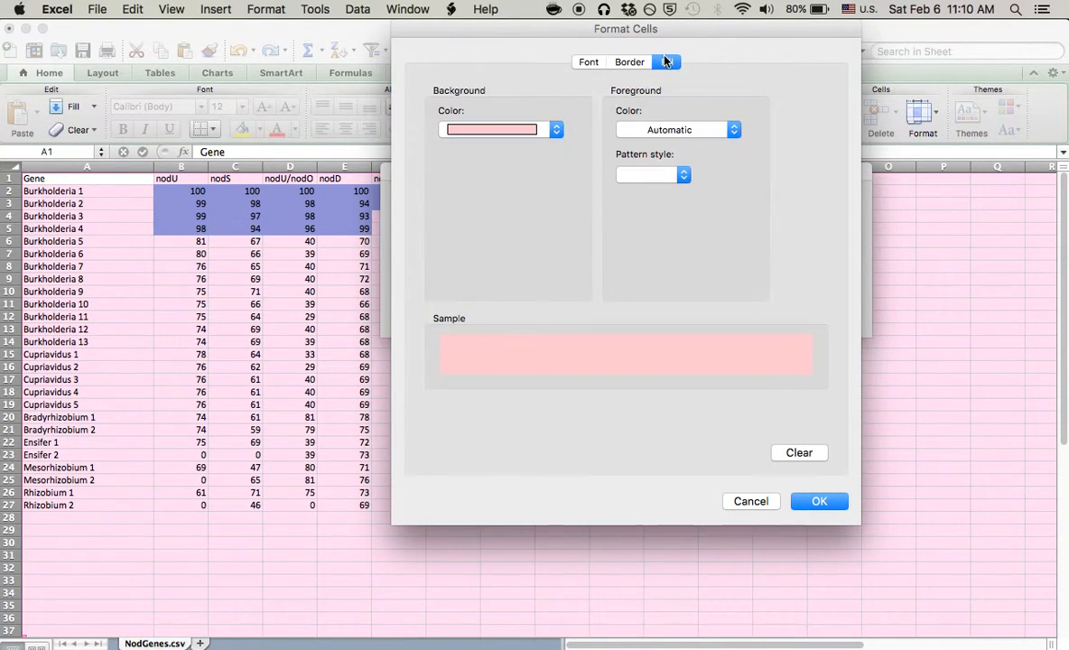
click(556, 130)
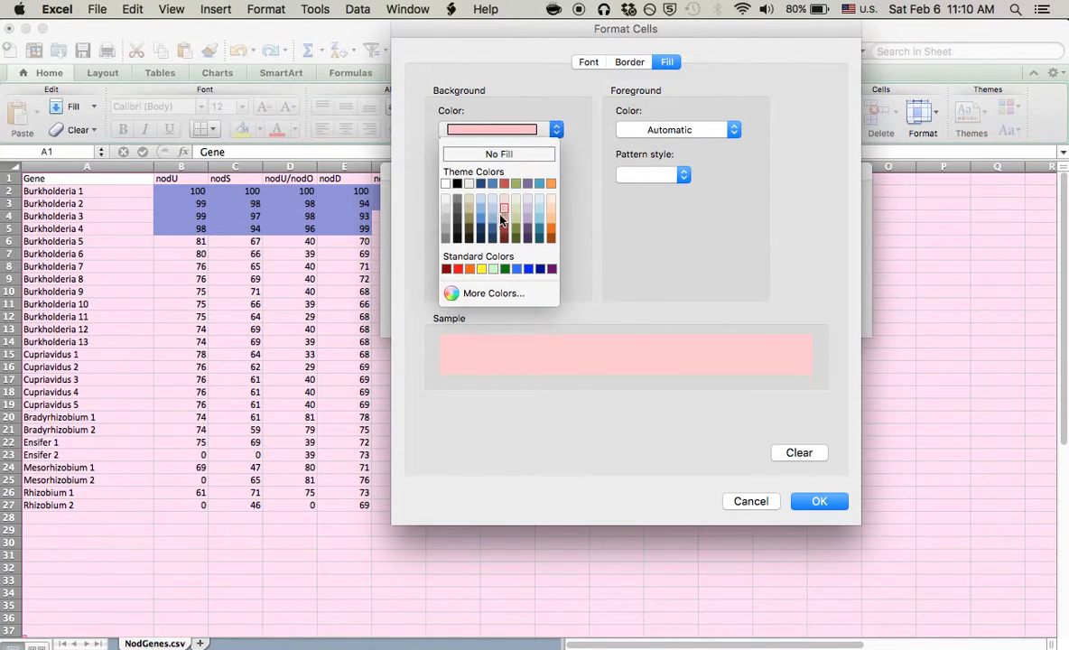
click(491, 209)
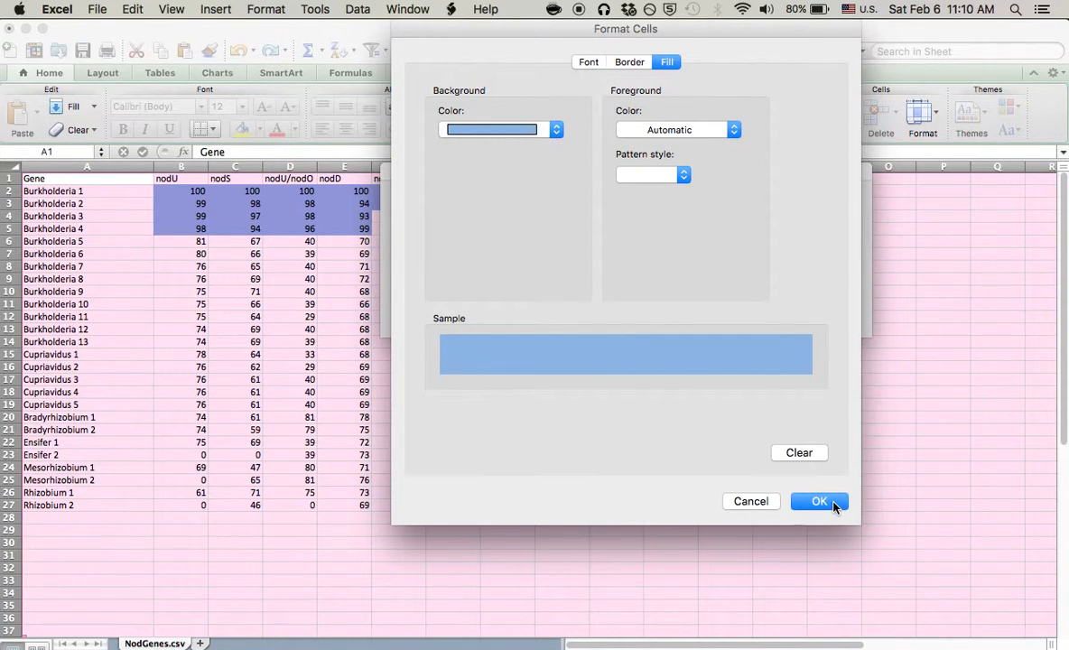
click(820, 502)
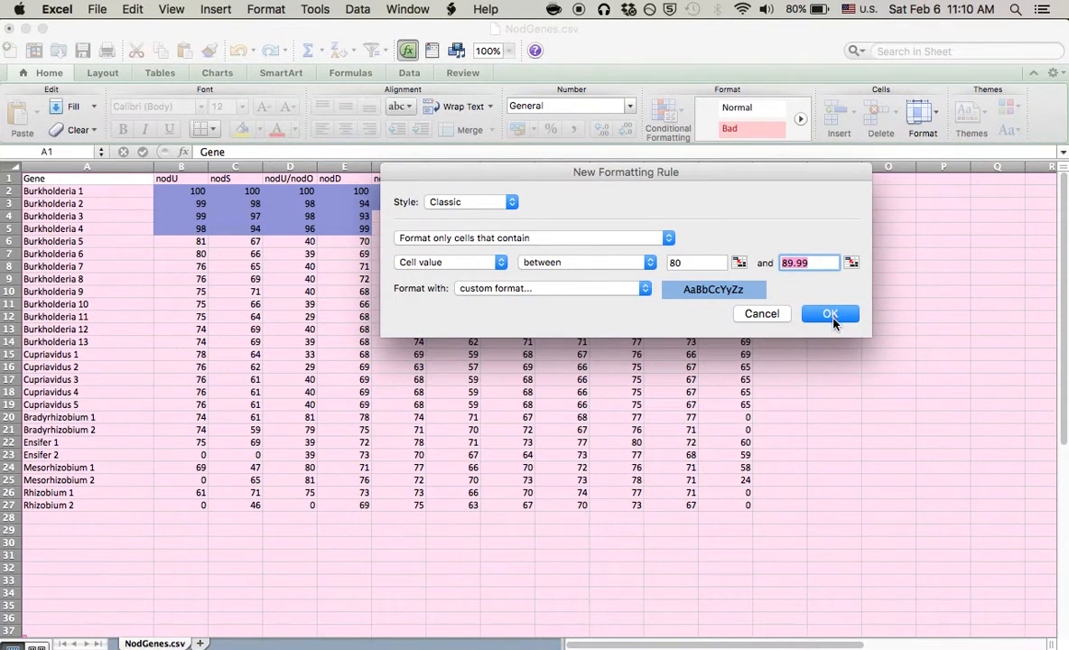
Apply the 80–89.99 rule and start a Between rule for 70 to 79.99.
click(831, 314)
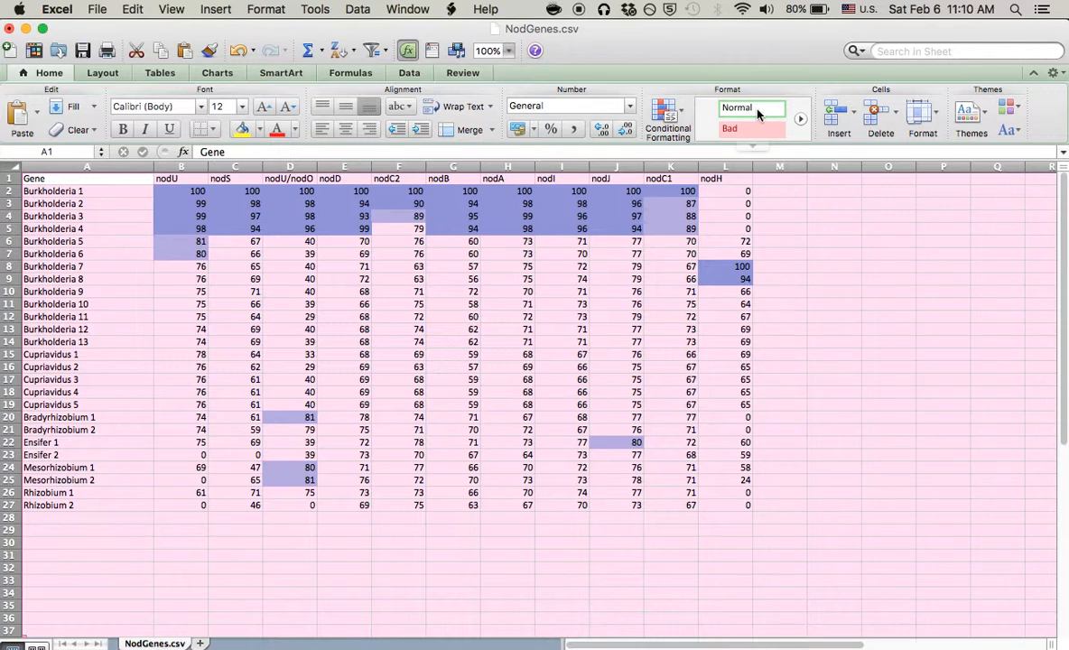
click(668, 111)
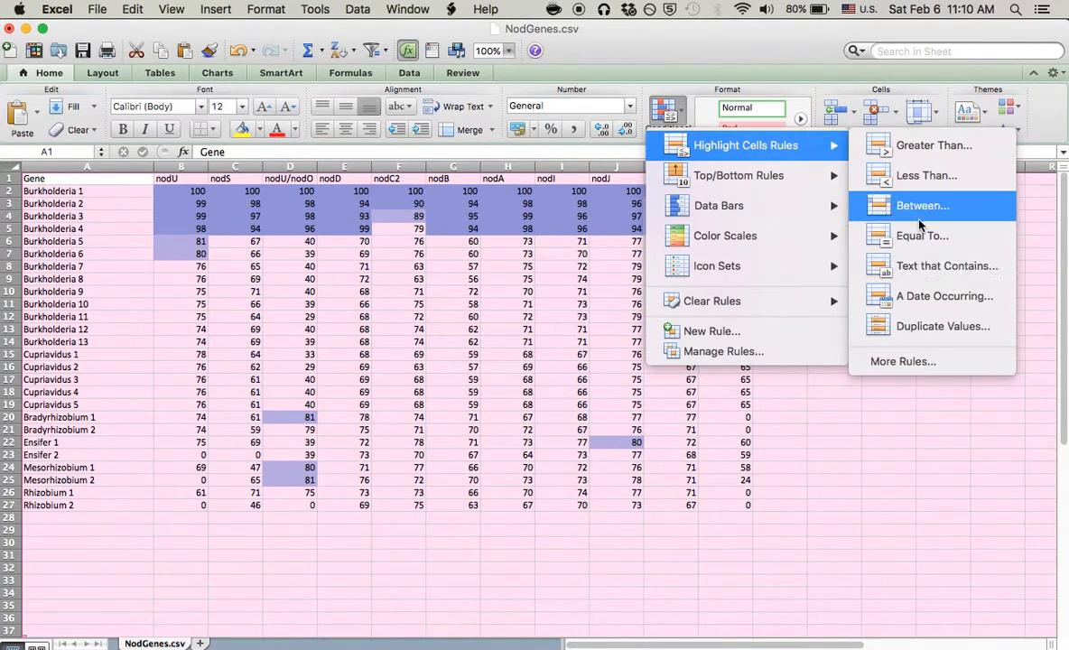
click(921, 205)
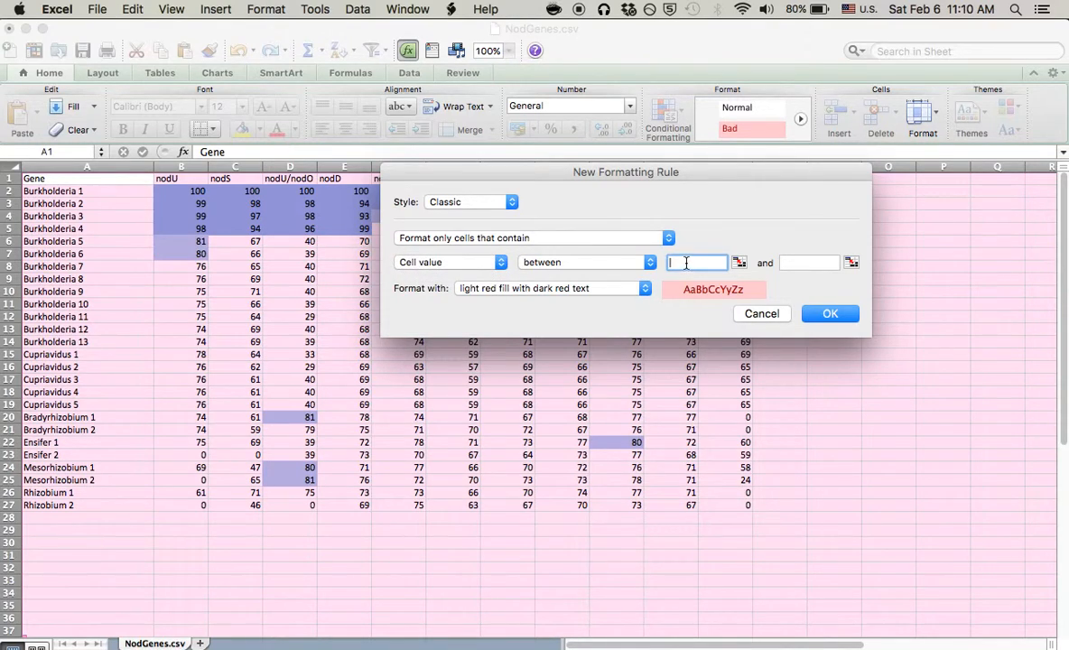
text(70)
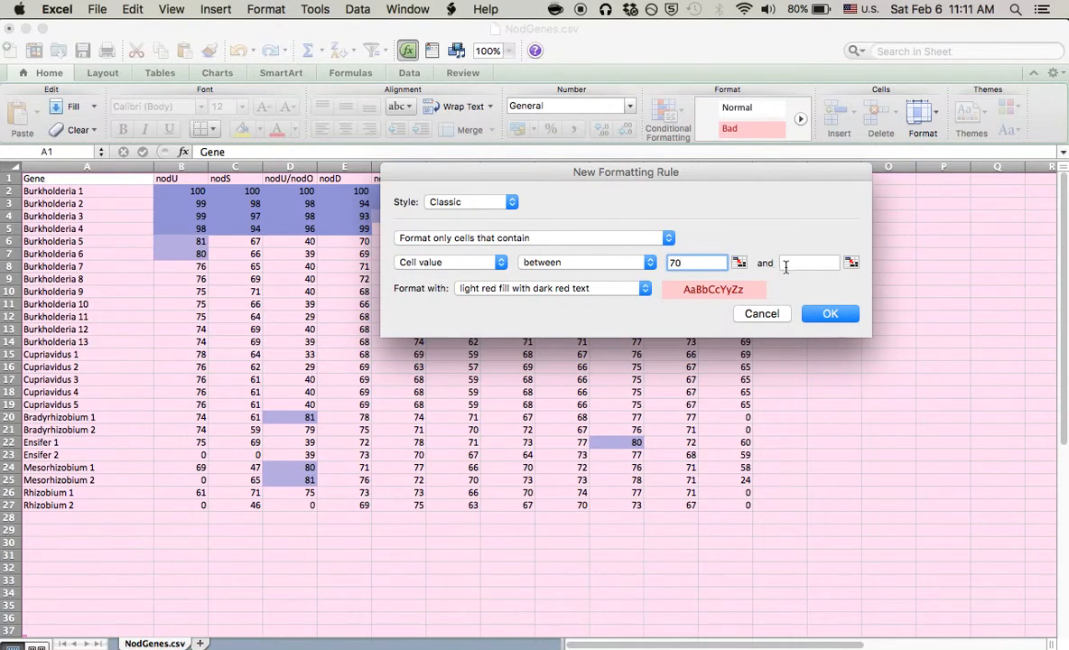
text(79)
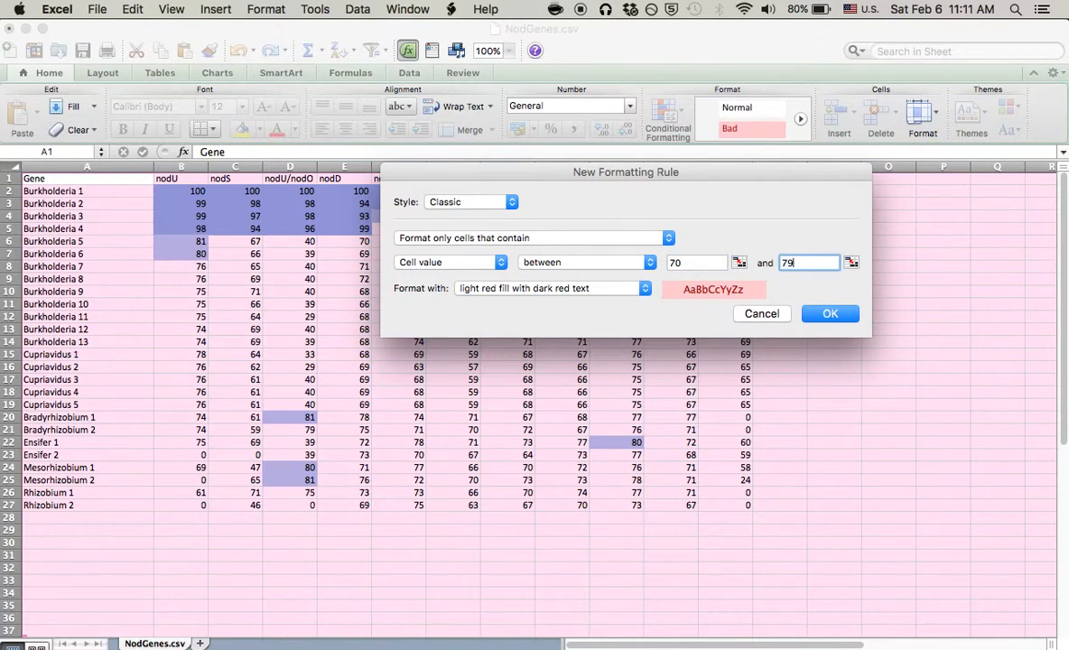
Give the 70–79.99 rule a paler blue fill with automatic font colour and apply it.
click(644, 289)
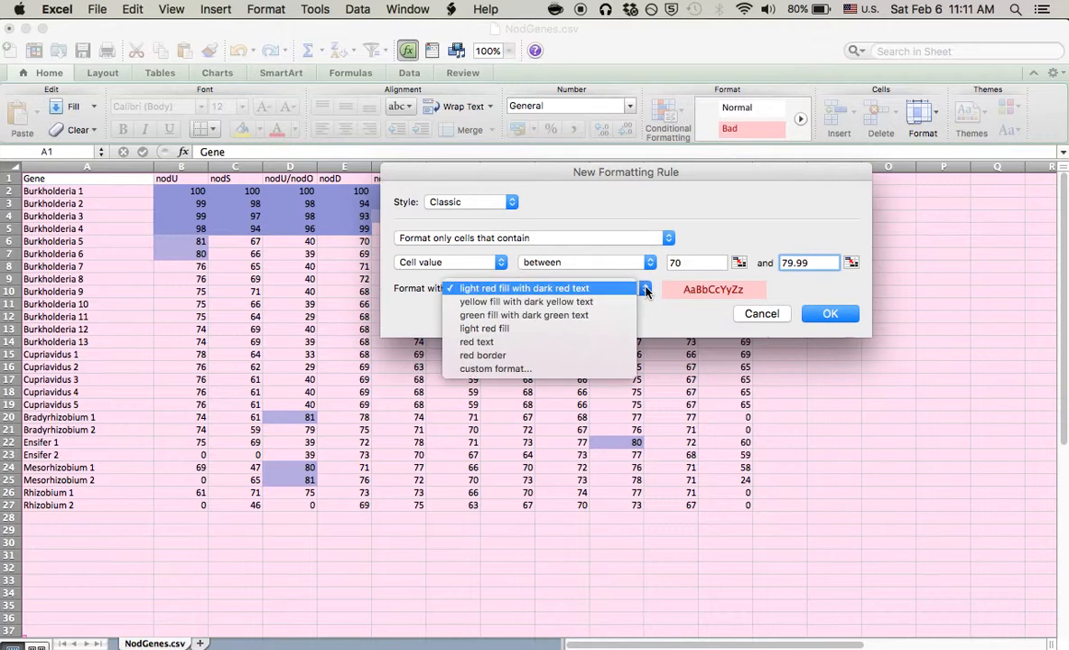
click(495, 369)
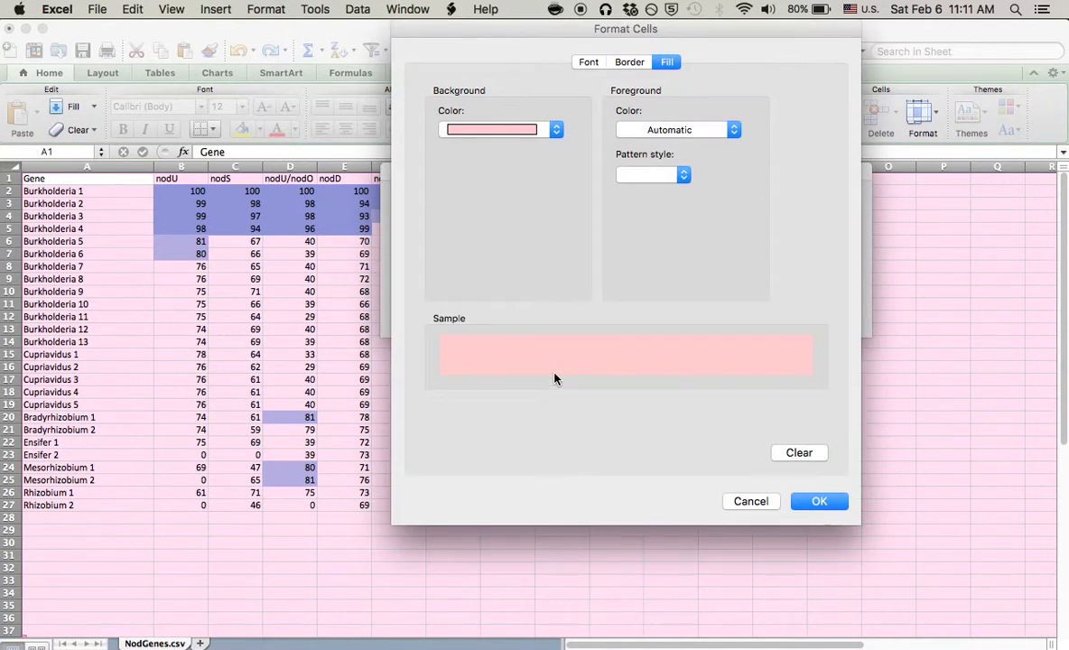
click(556, 130)
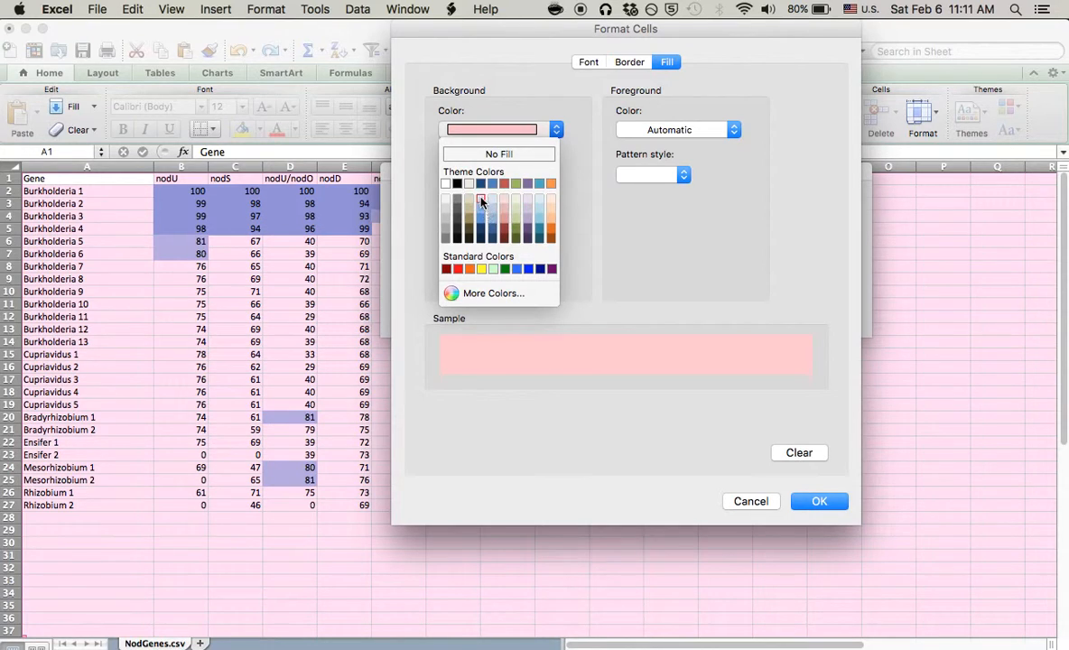
click(587, 62)
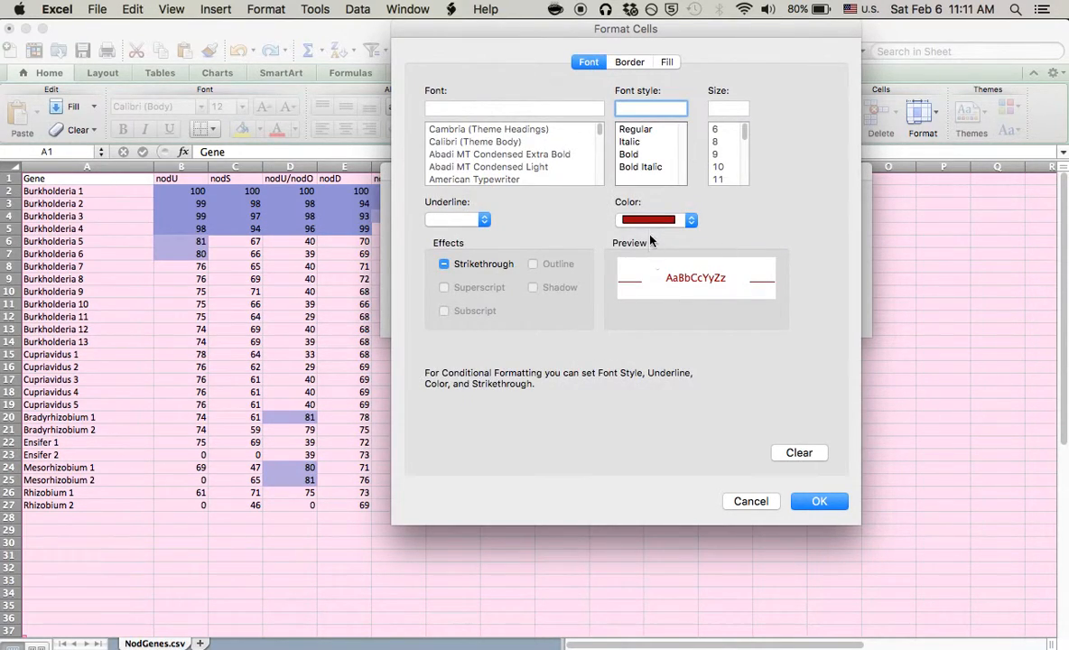
click(648, 221)
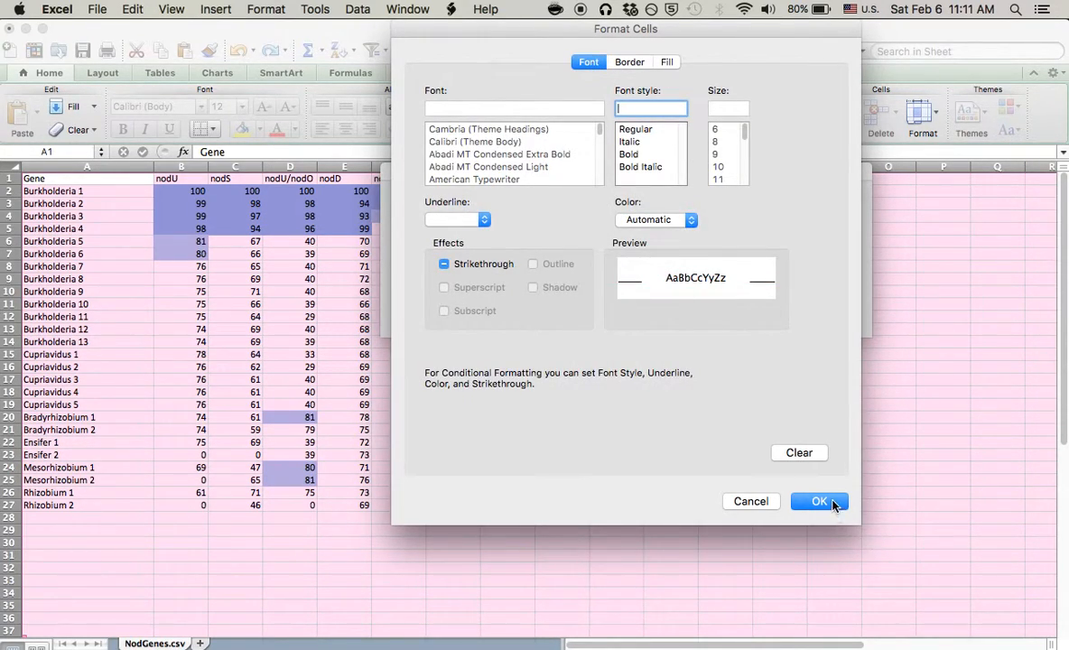
click(820, 502)
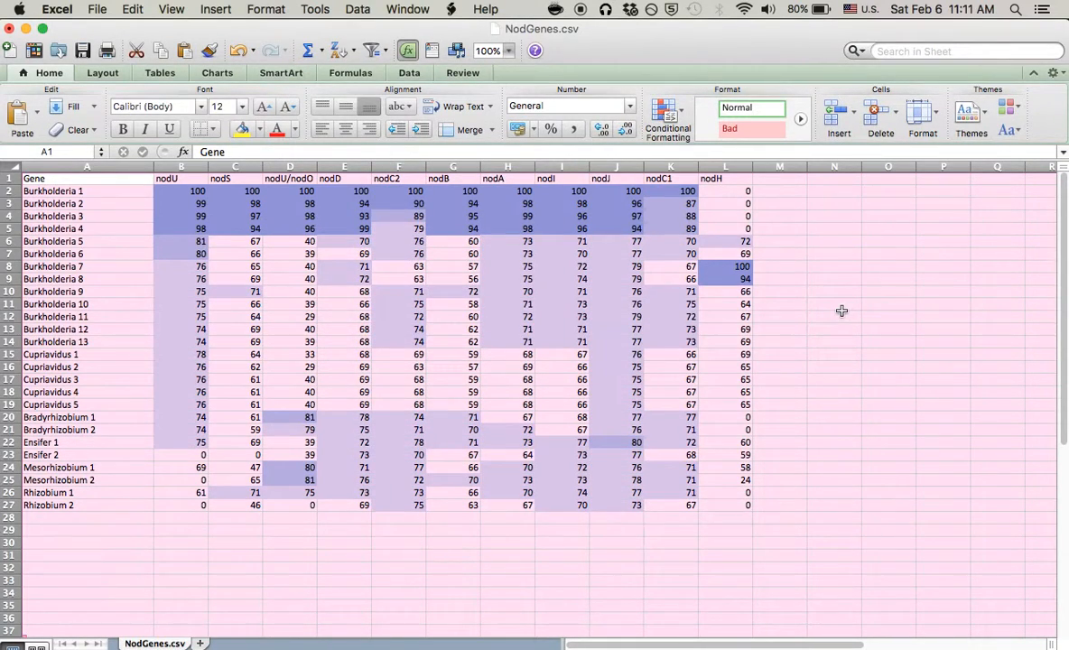
Add a Between rule for 60 to 69.99 with a very pale blue fill and apply it.
click(668, 112)
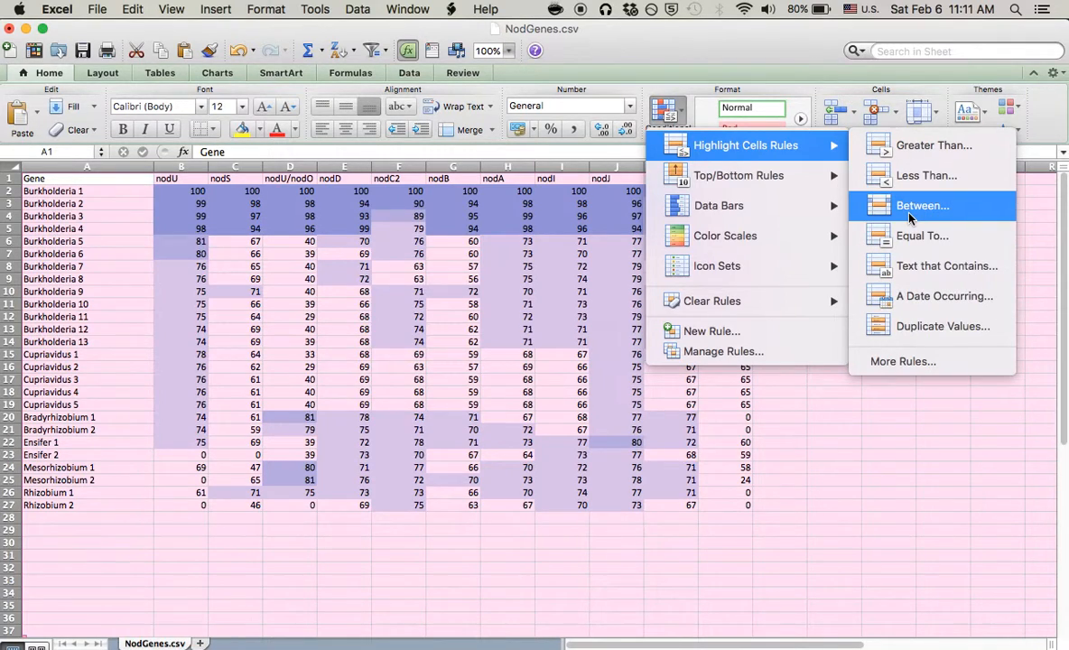
click(920, 206)
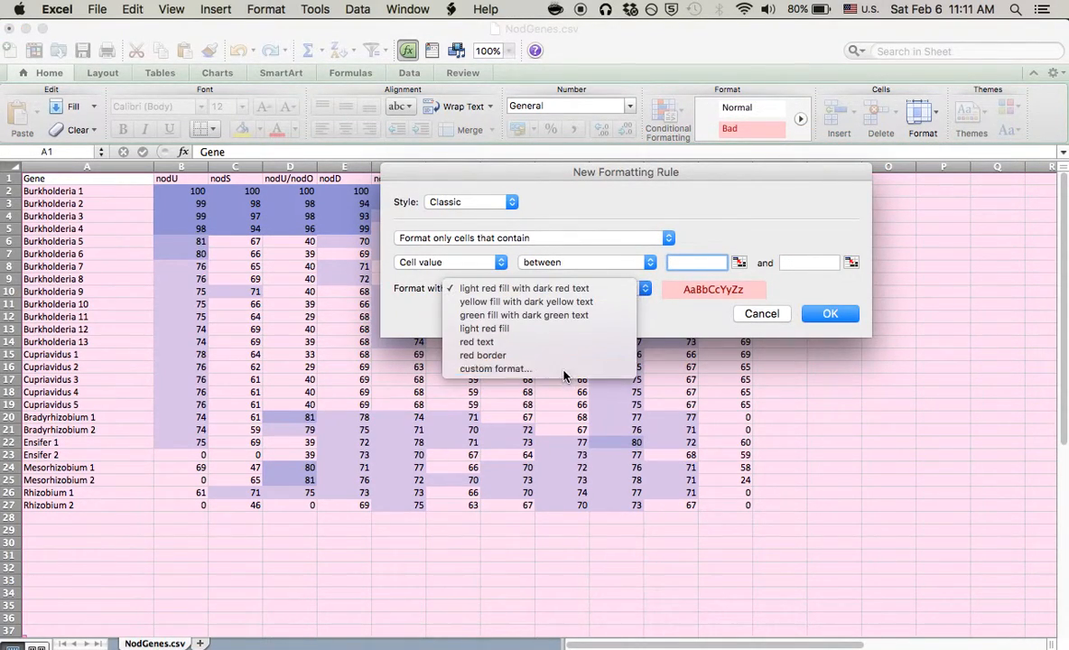
click(495, 369)
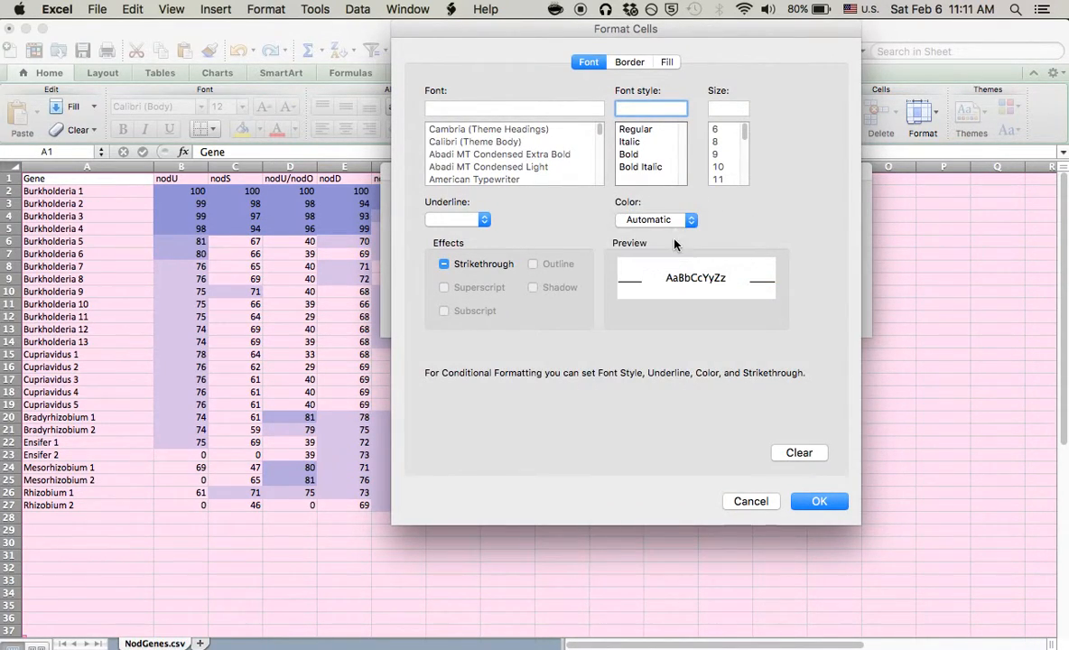
click(666, 61)
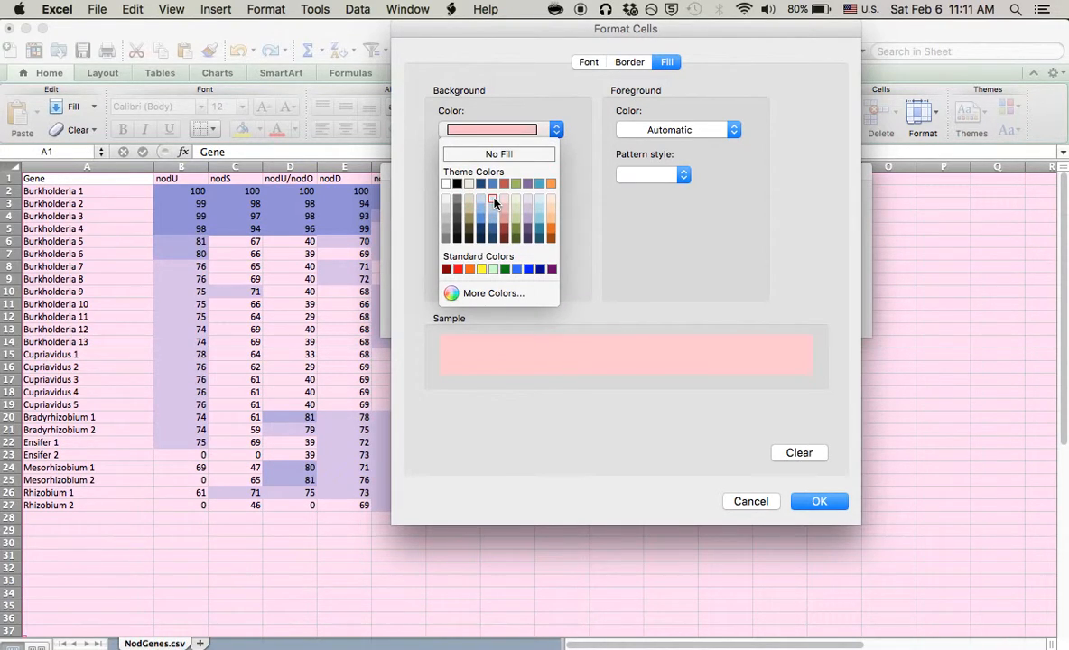
click(491, 202)
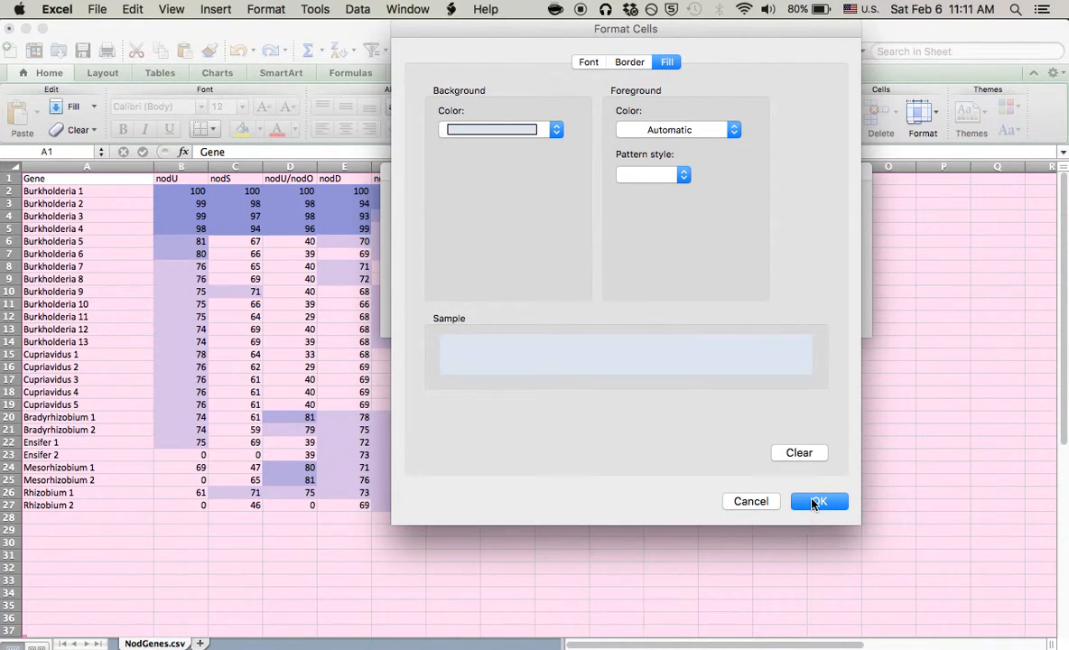
click(818, 502)
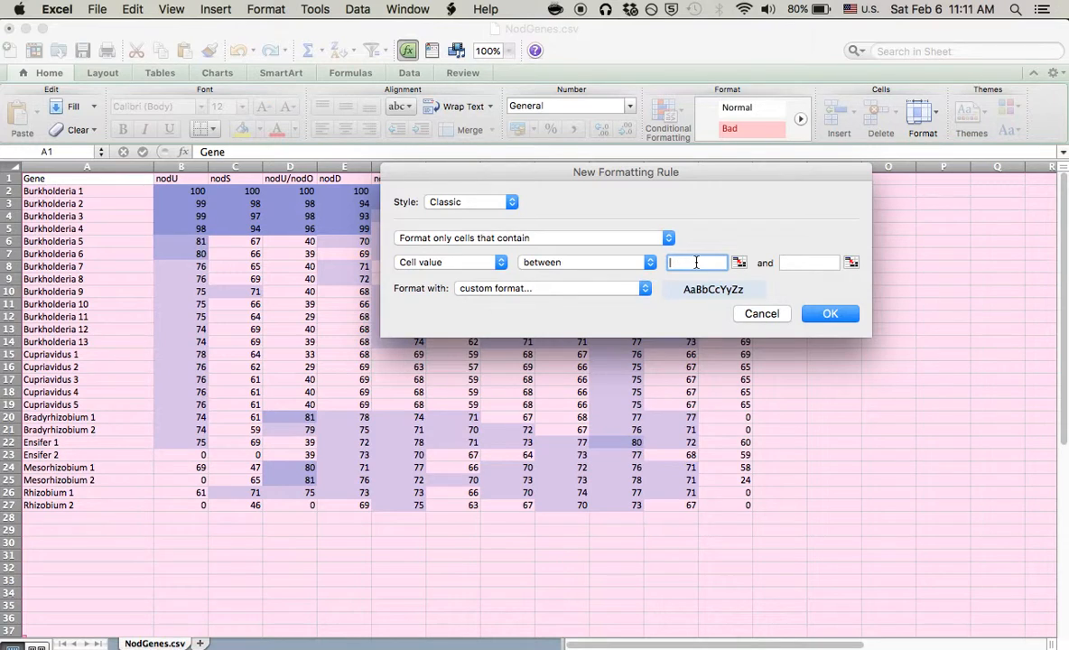
text(6)
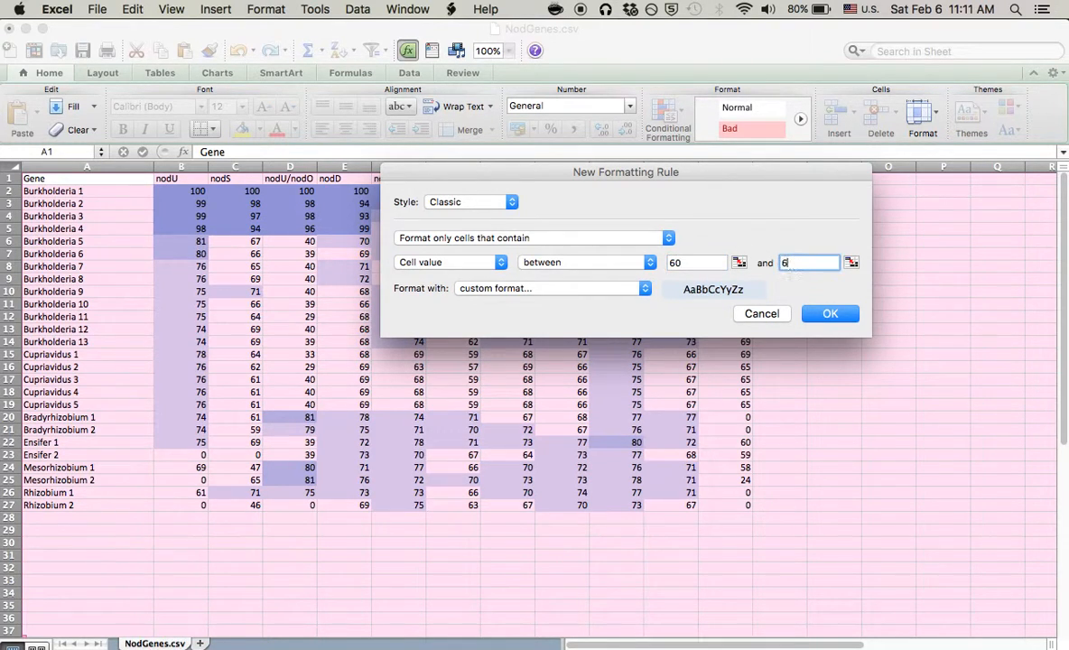
click(829, 315)
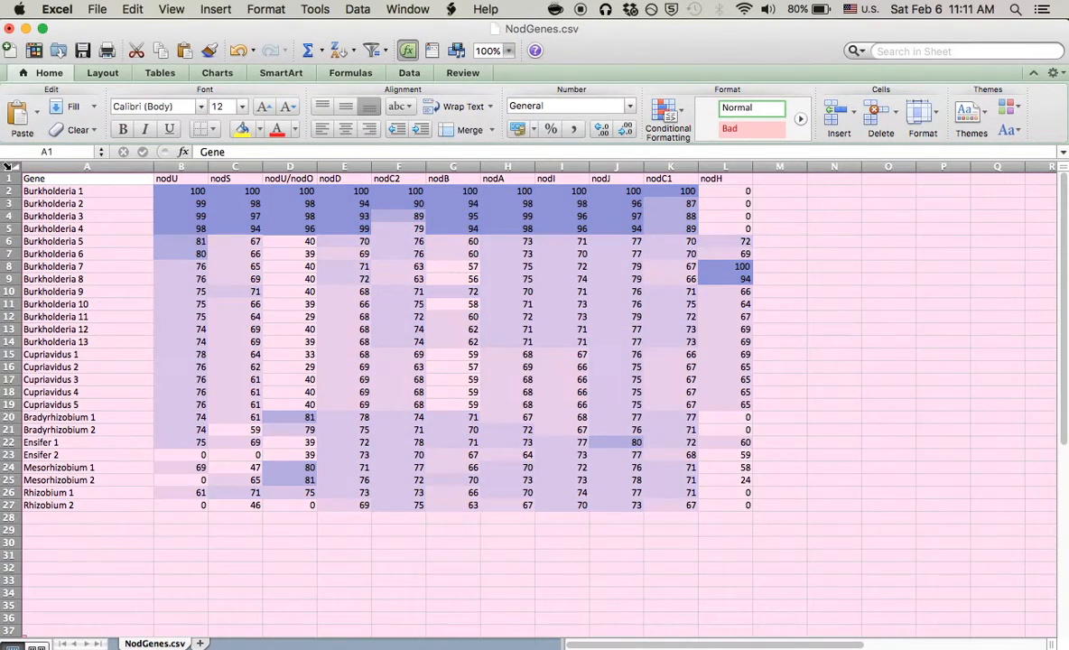
Add a Less Than 60 rule with a gray custom fill across the whole sheet.
click(668, 115)
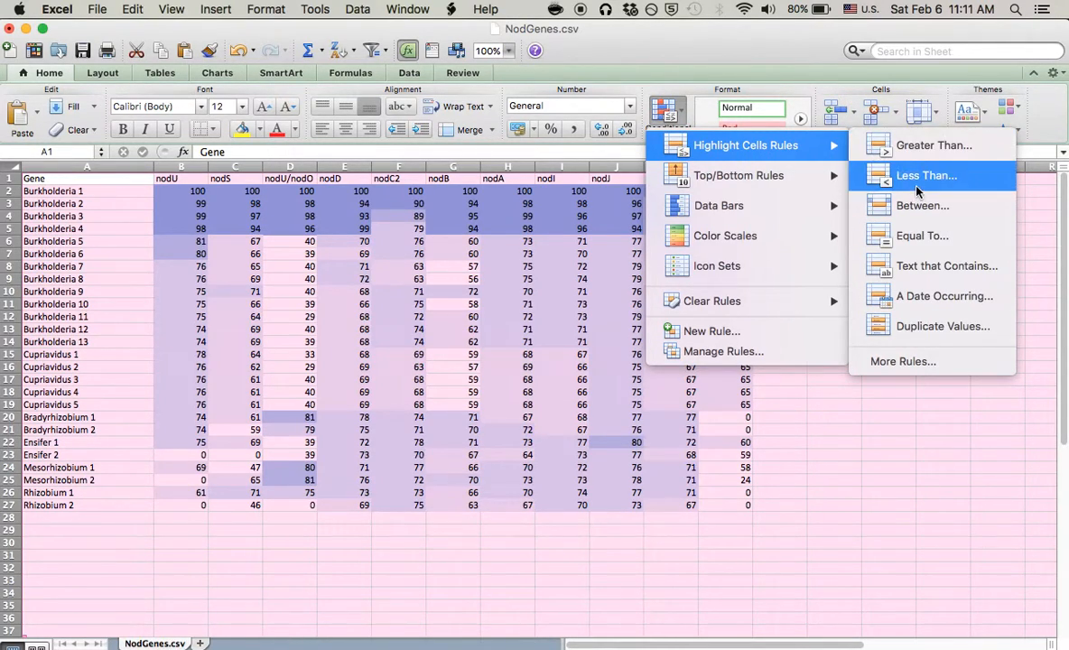
click(925, 176)
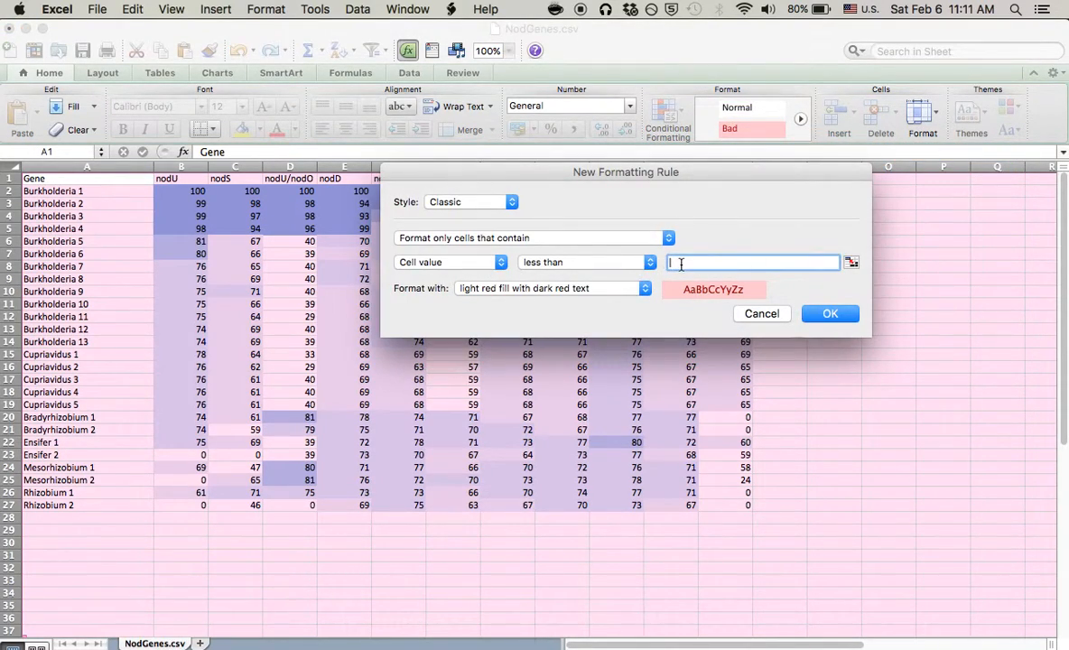
text(60)
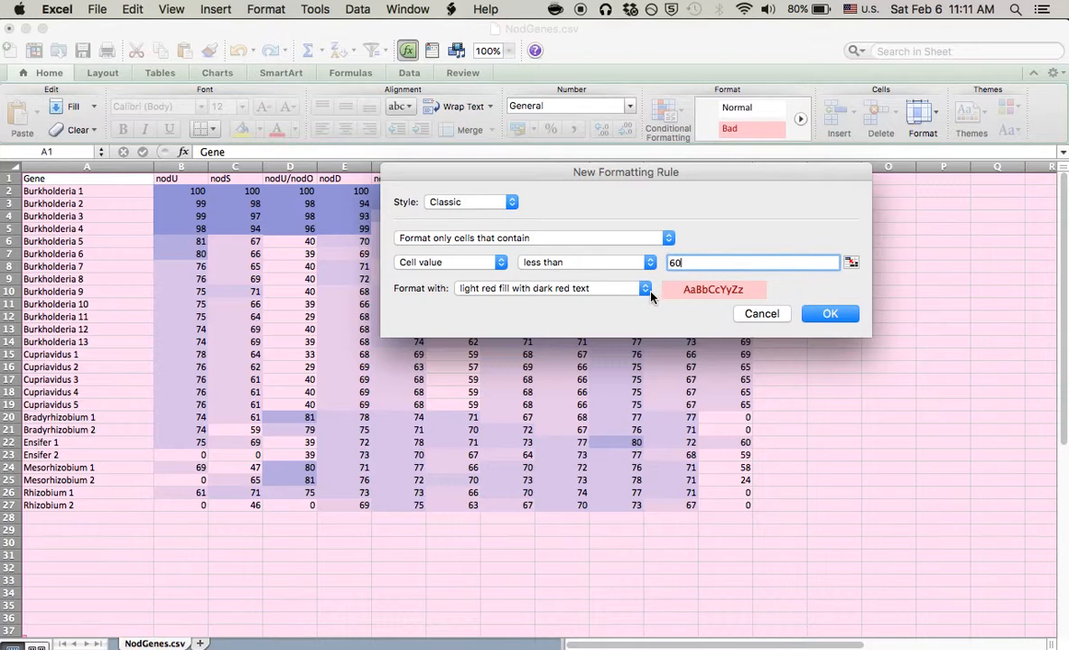
click(643, 289)
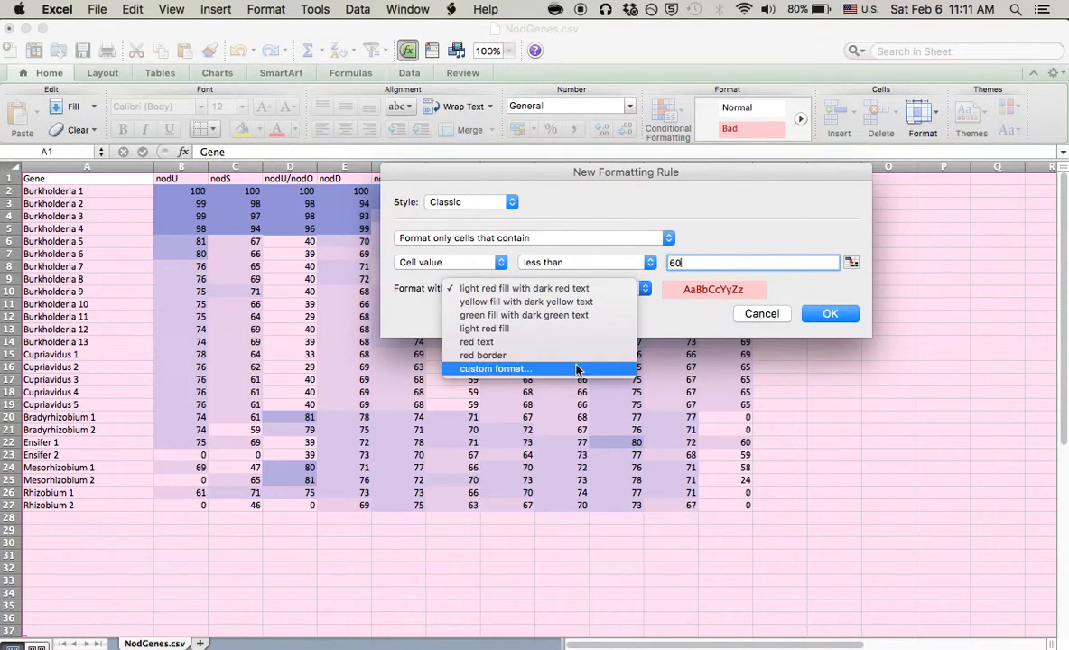
click(495, 368)
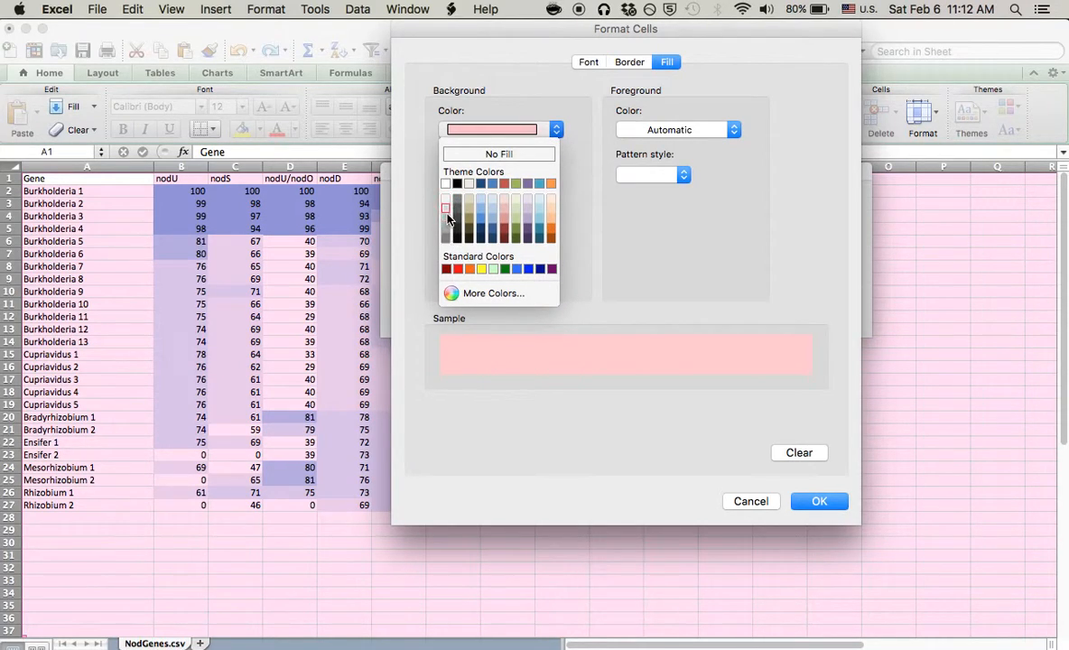
mouse_move(444, 238)
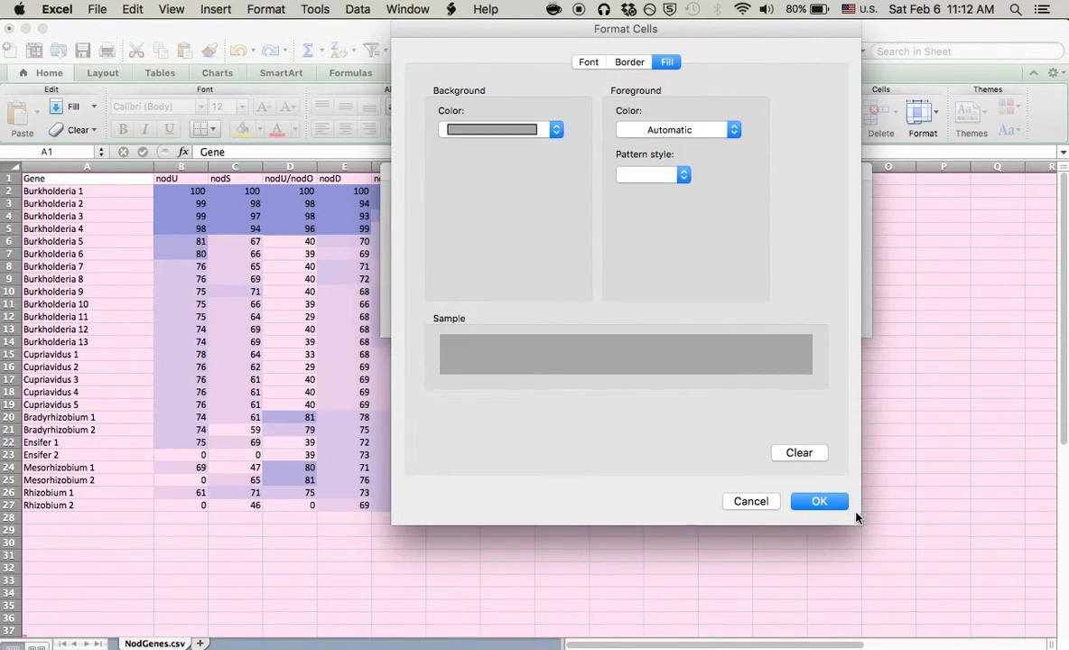
click(820, 502)
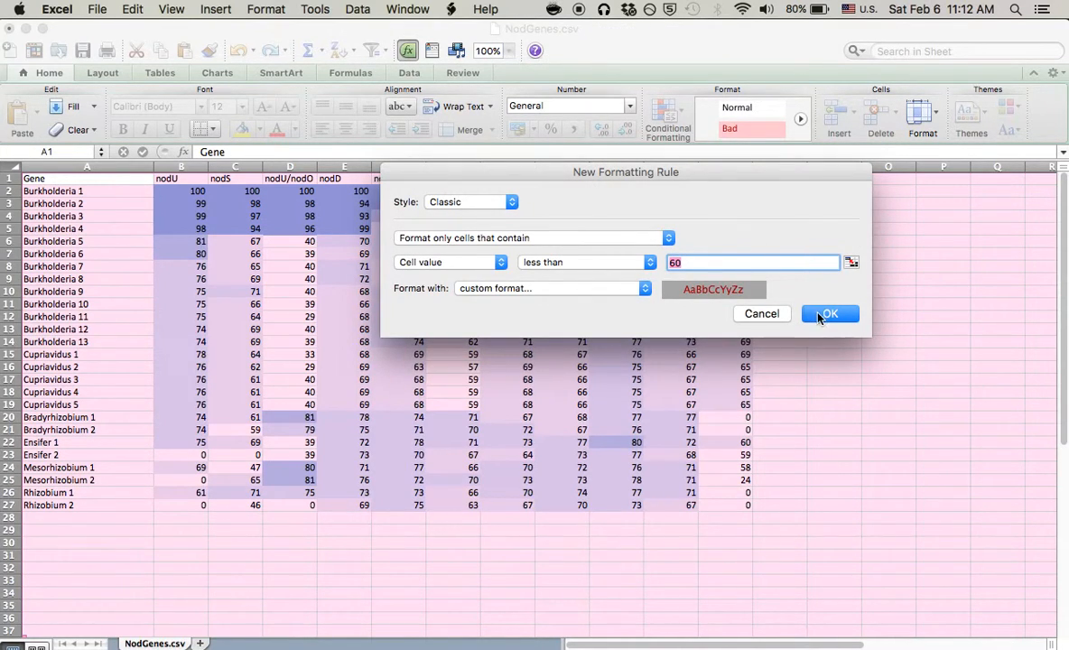
click(827, 314)
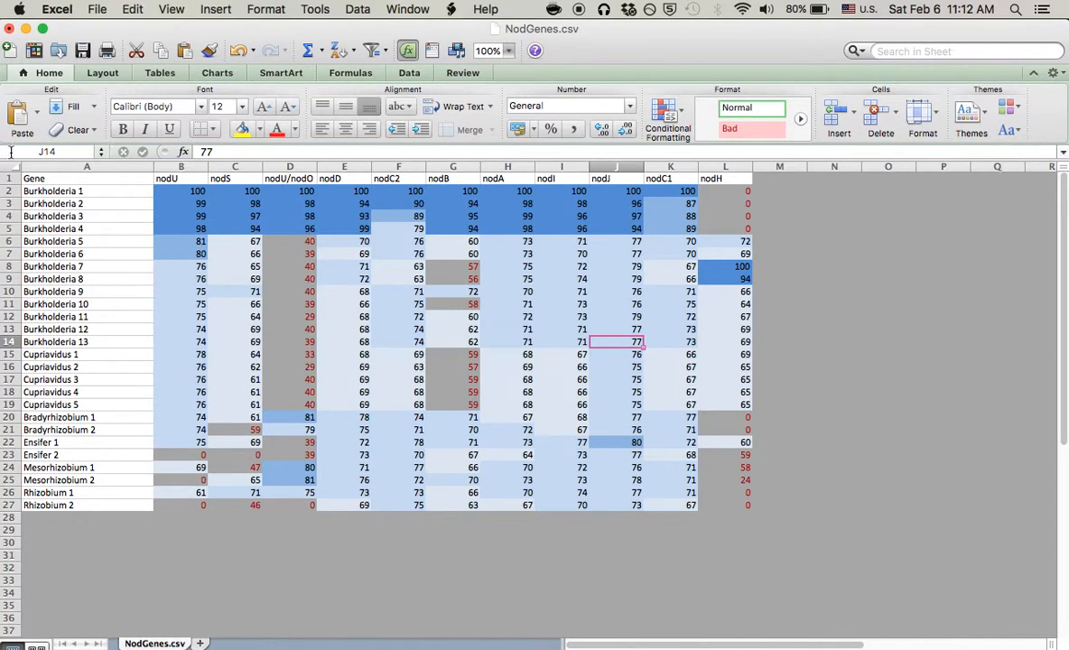
click(668, 116)
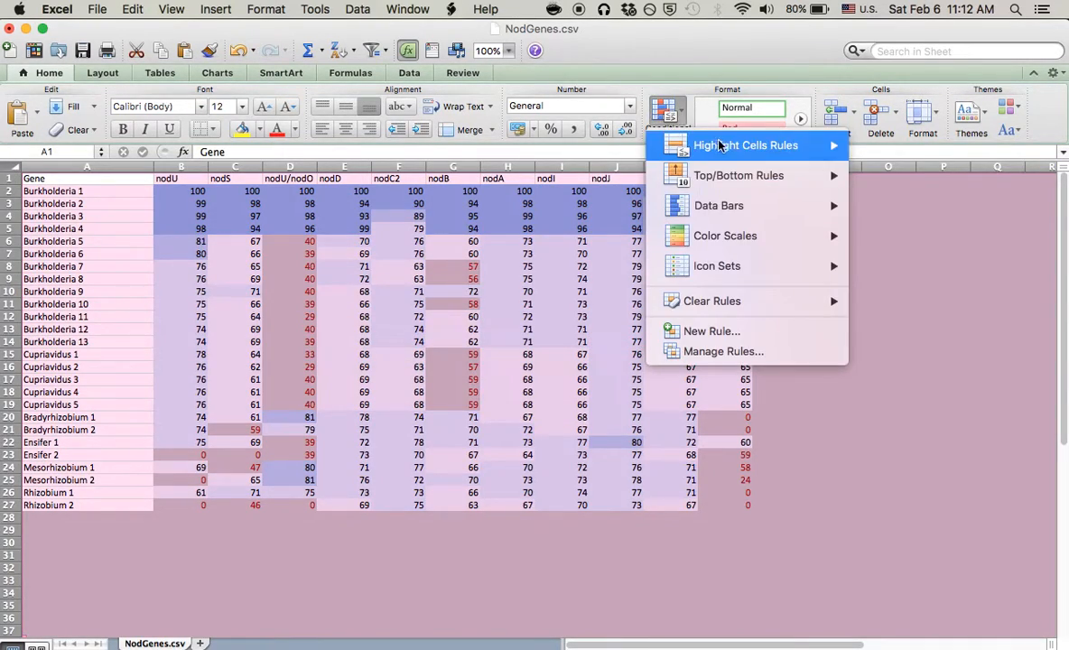
mouse_move(731, 350)
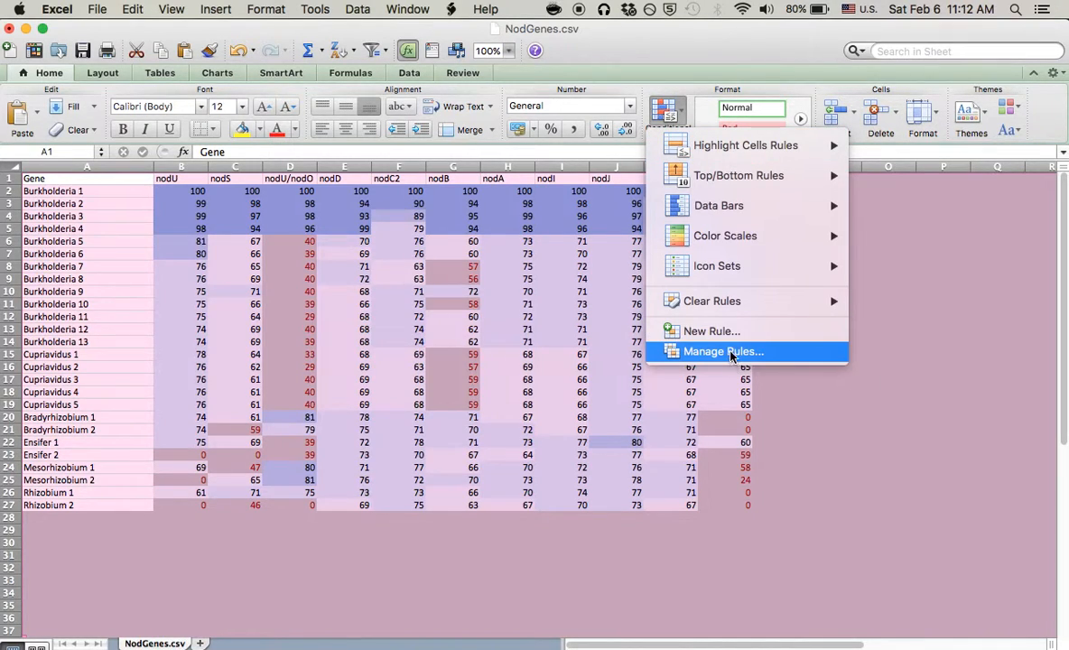
click(722, 351)
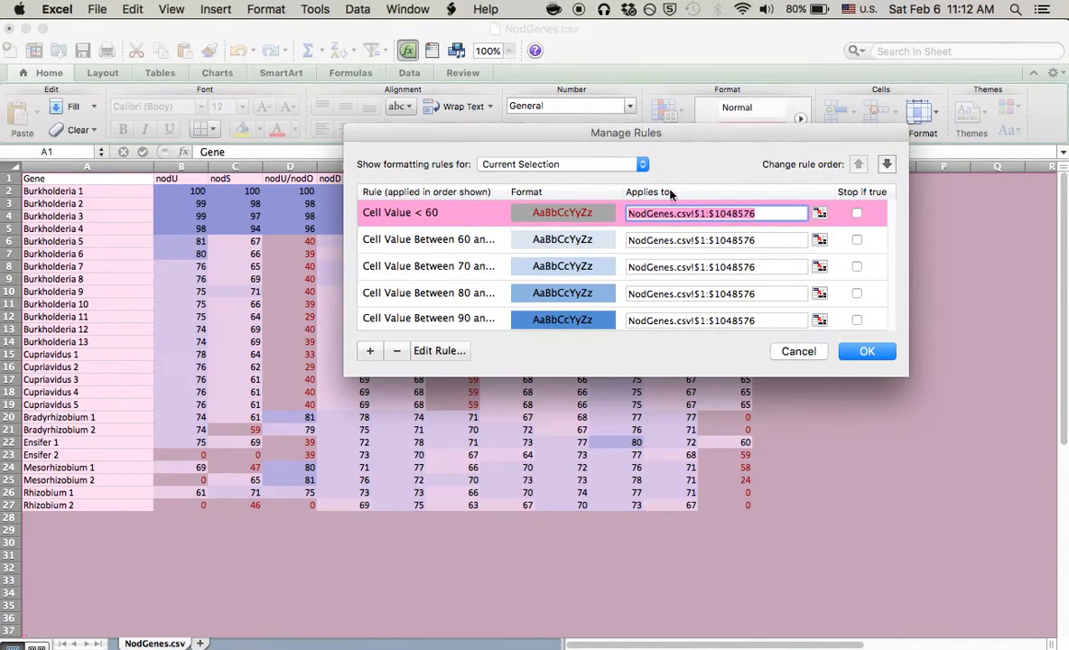
mouse_move(440, 264)
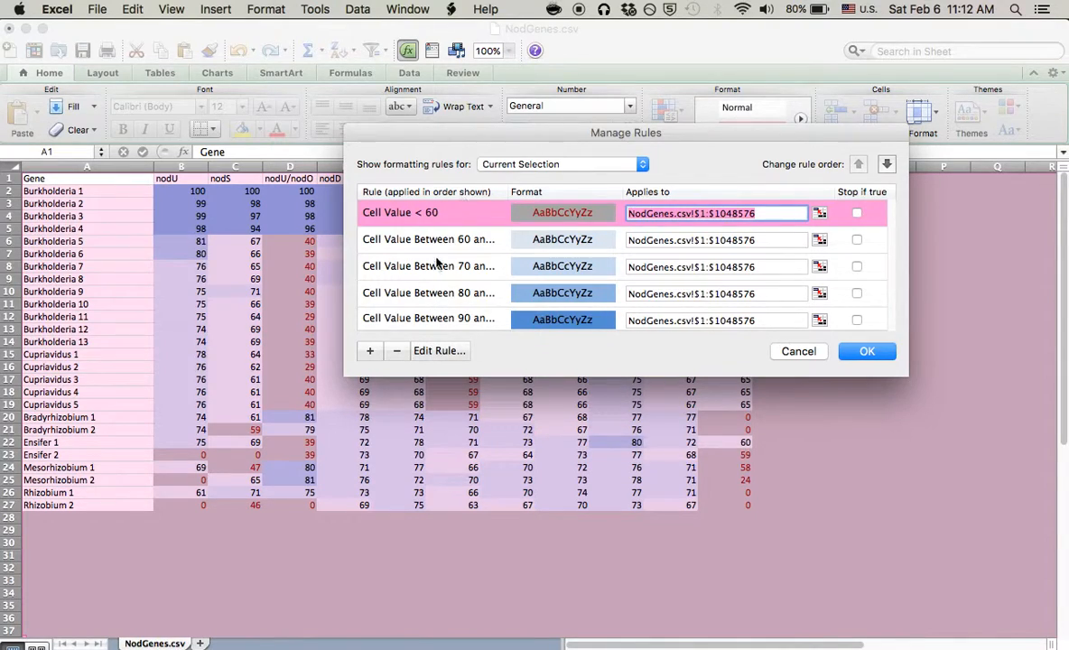
click(397, 350)
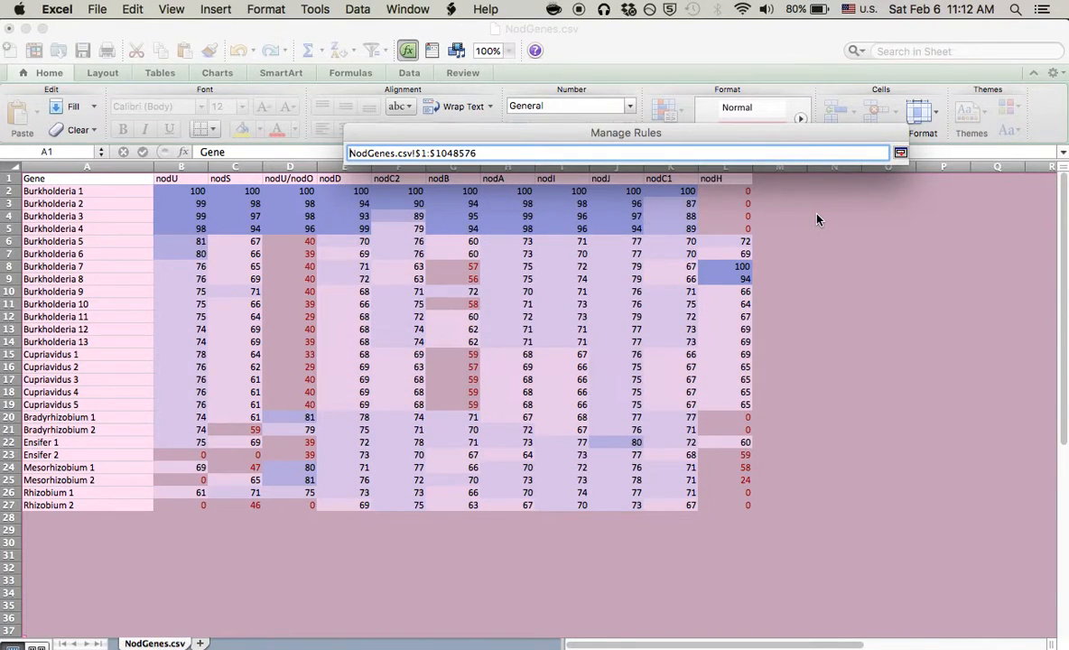
mouse_move(630, 386)
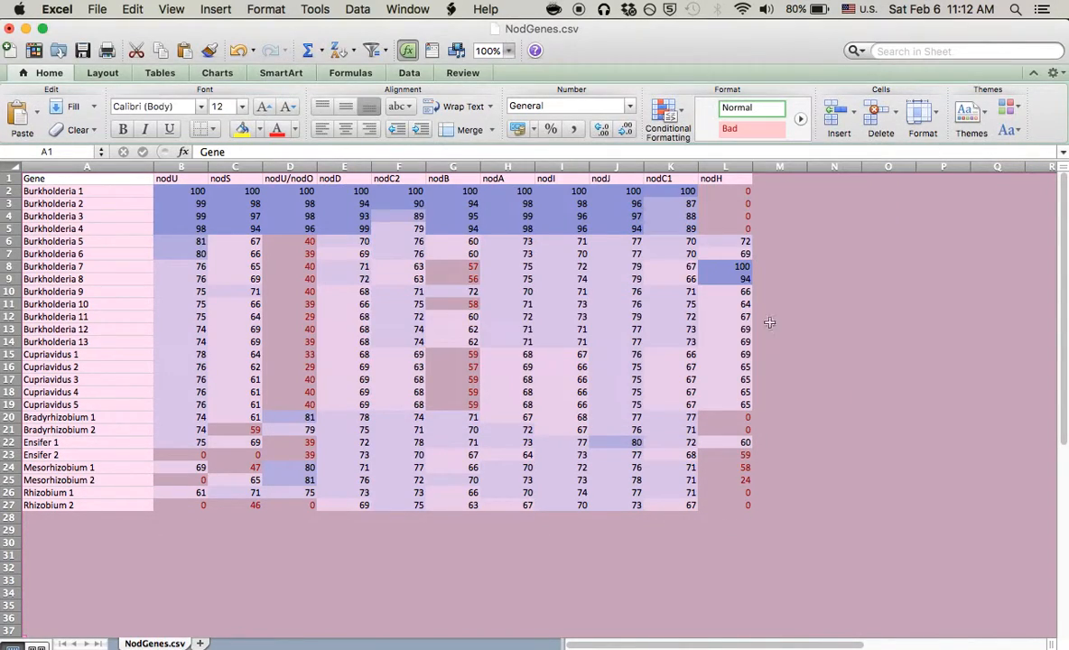
mouse_move(473, 242)
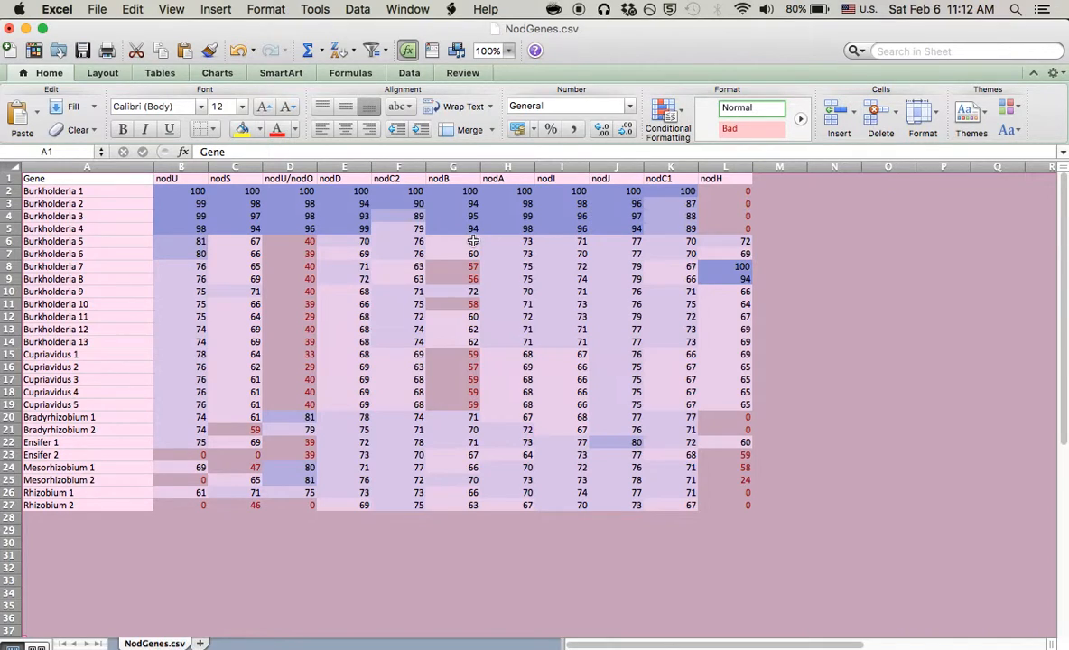
Delete the Cell Value < 60 gray rule in Manage Rules.
click(668, 112)
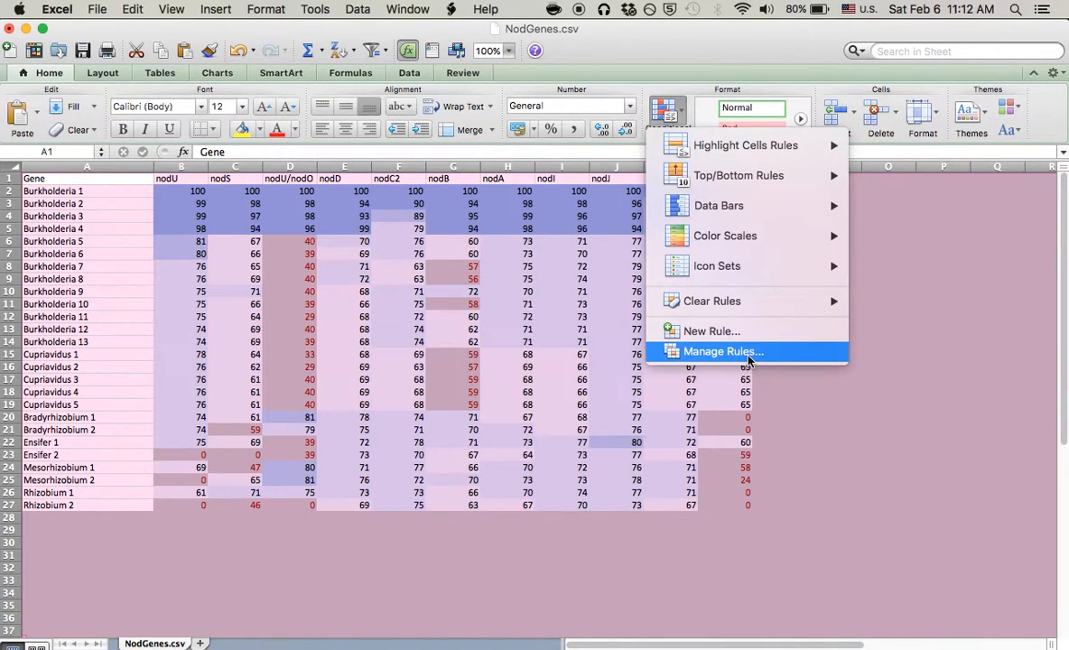
click(722, 350)
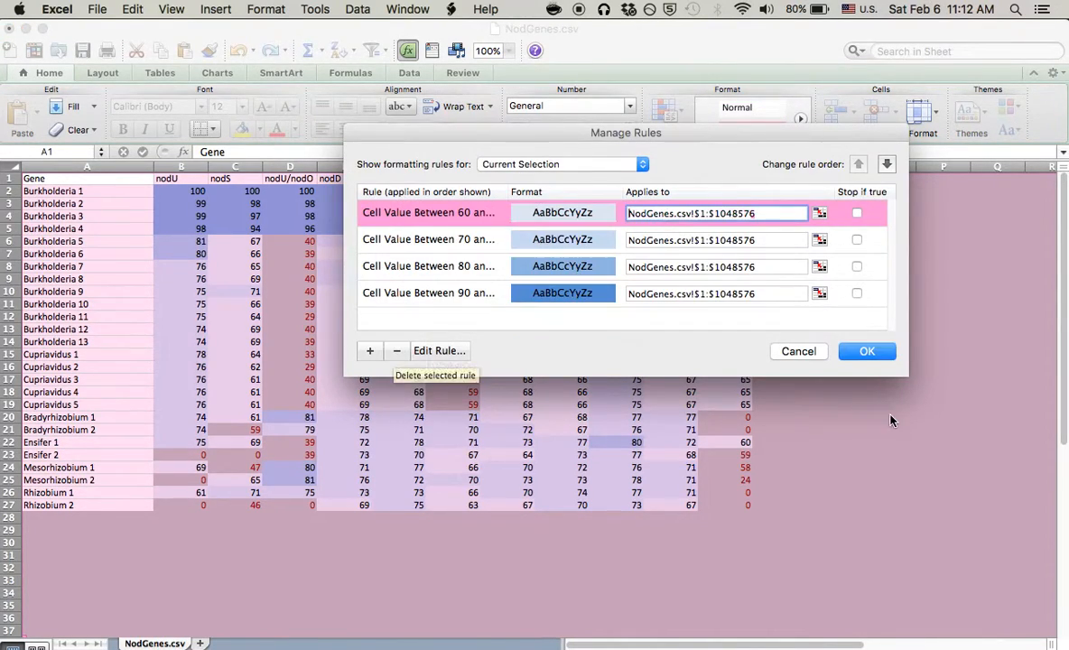
click(867, 350)
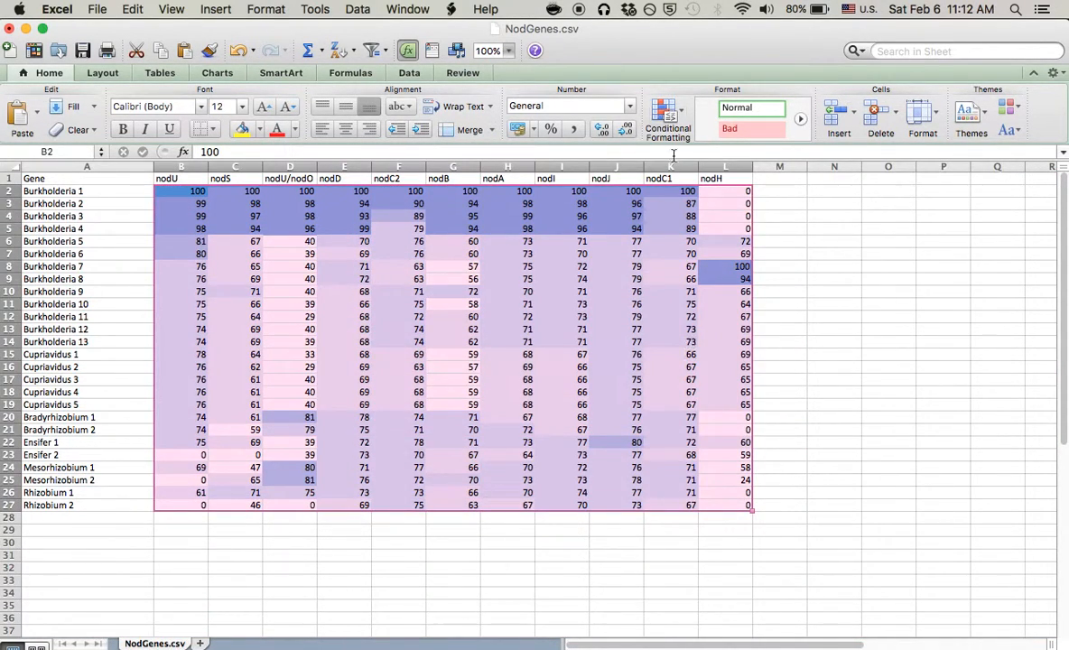
Add a Less Than 60 rule with a gray fill limited to the B2:L27 data range.
click(668, 116)
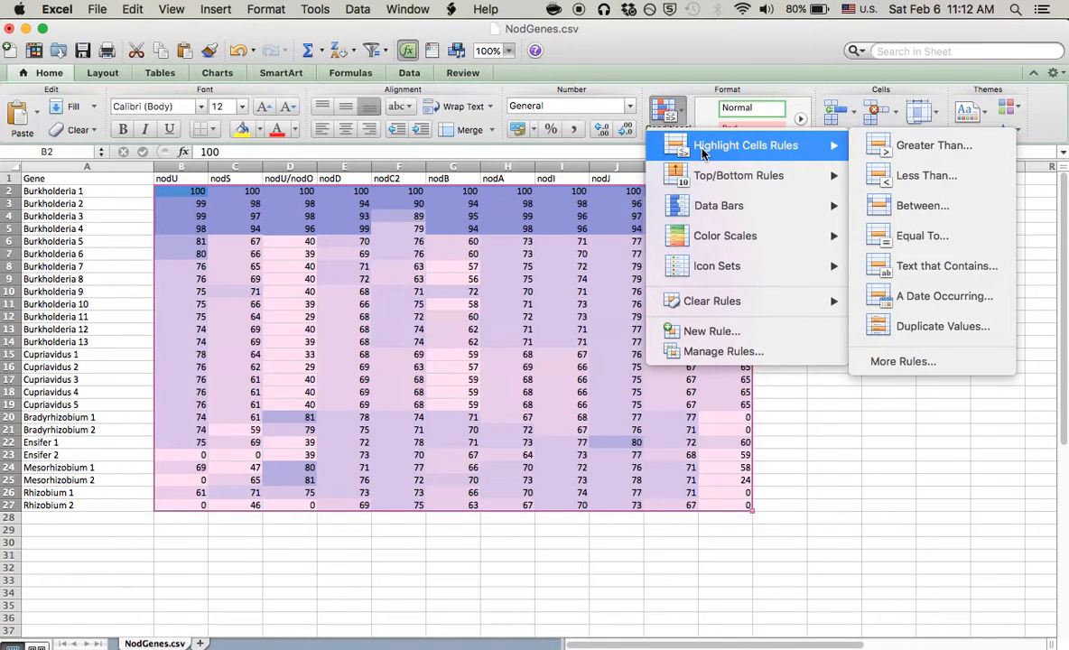
click(926, 175)
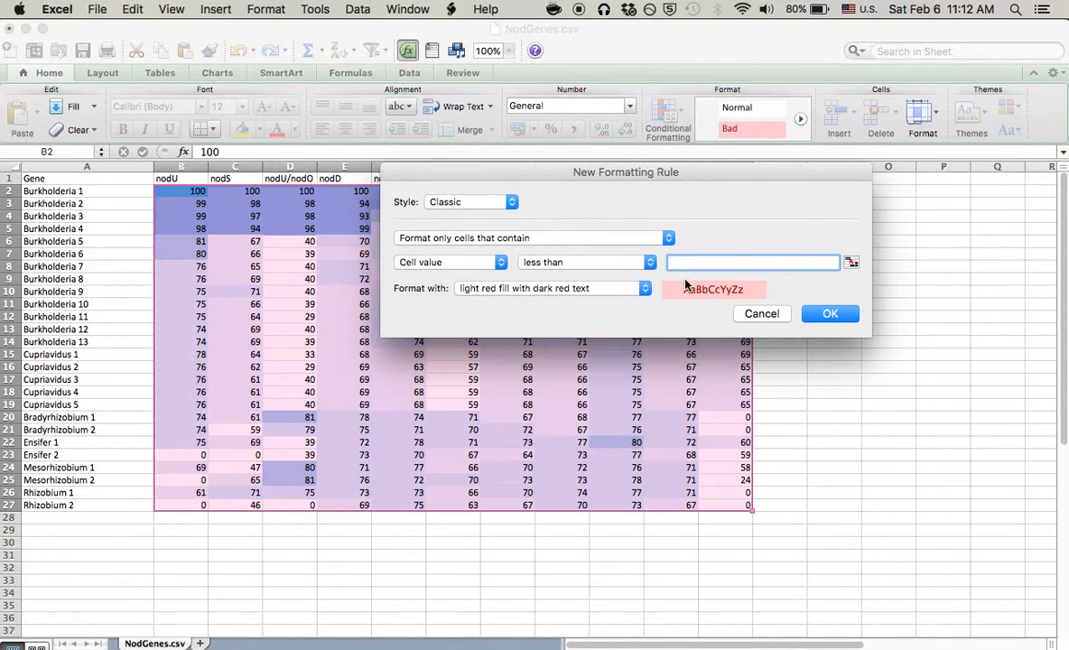
text(60)
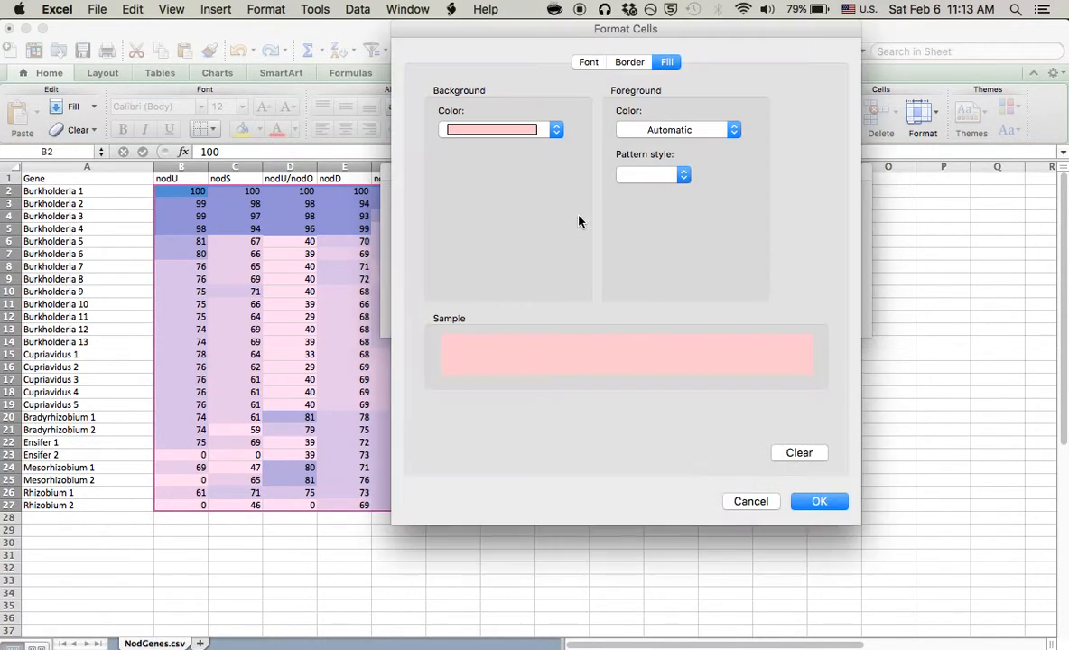
mouse_move(603, 71)
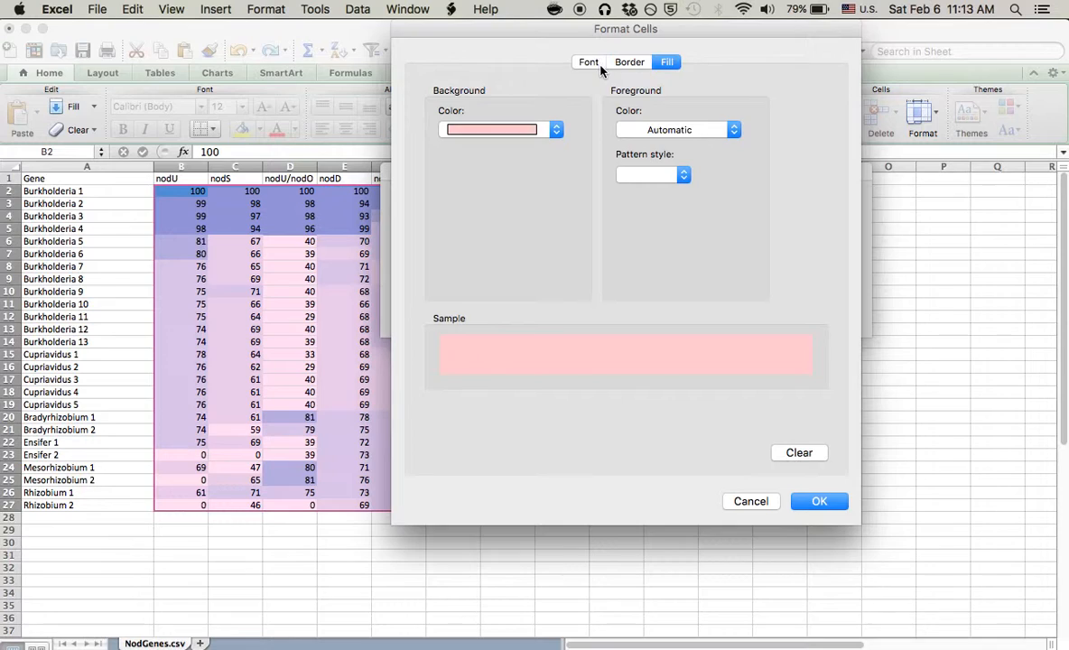
click(587, 61)
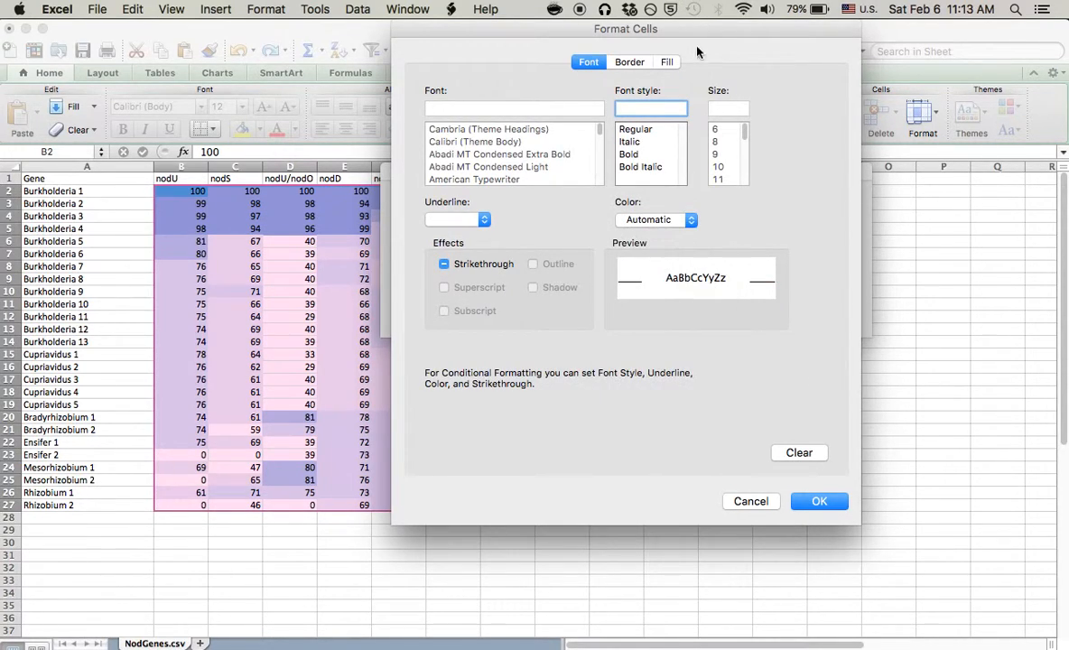
click(666, 61)
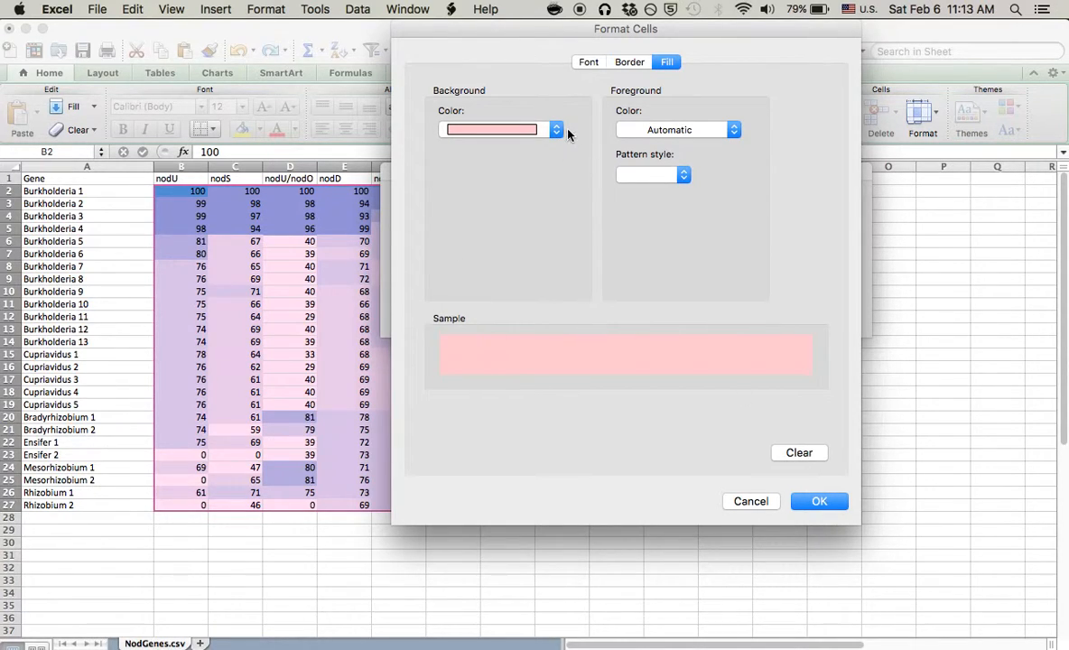
click(556, 130)
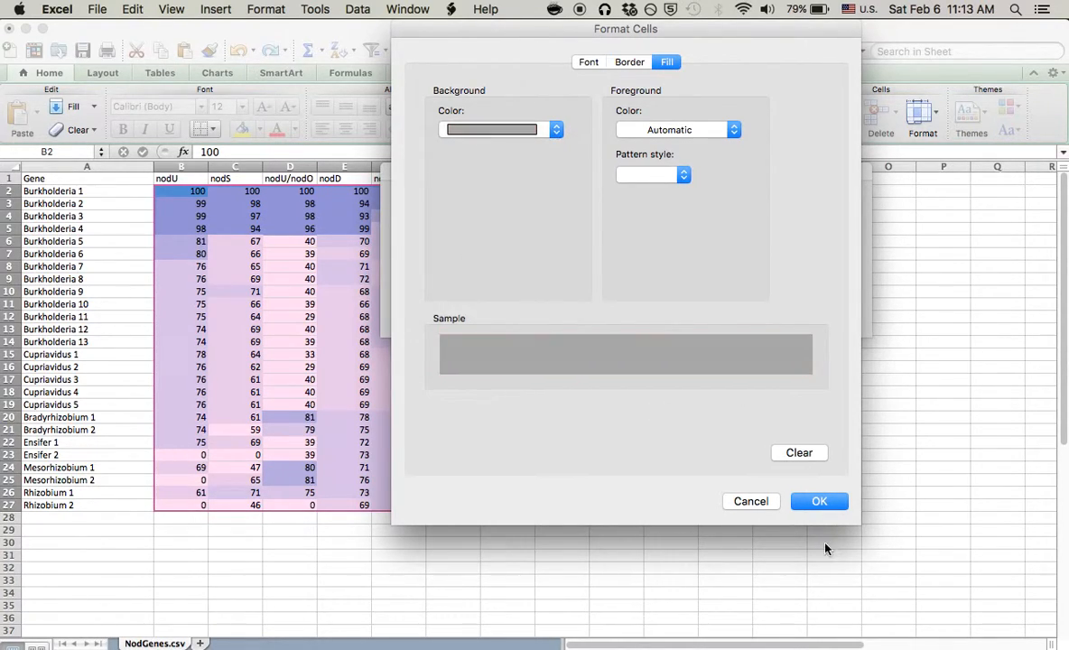
click(820, 502)
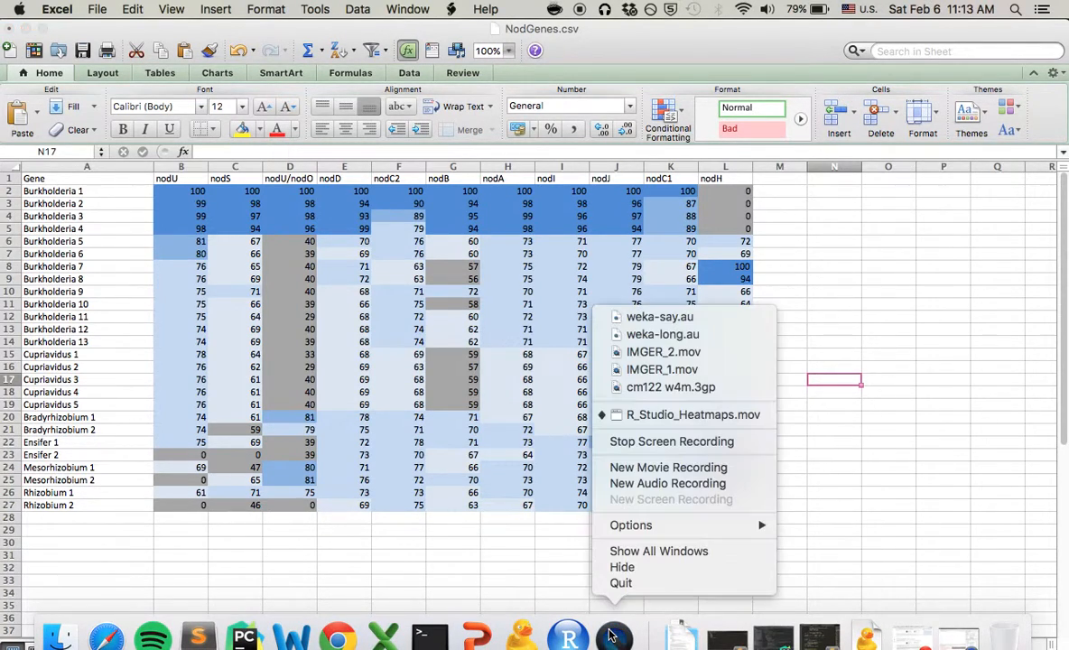
mouse_move(663, 350)
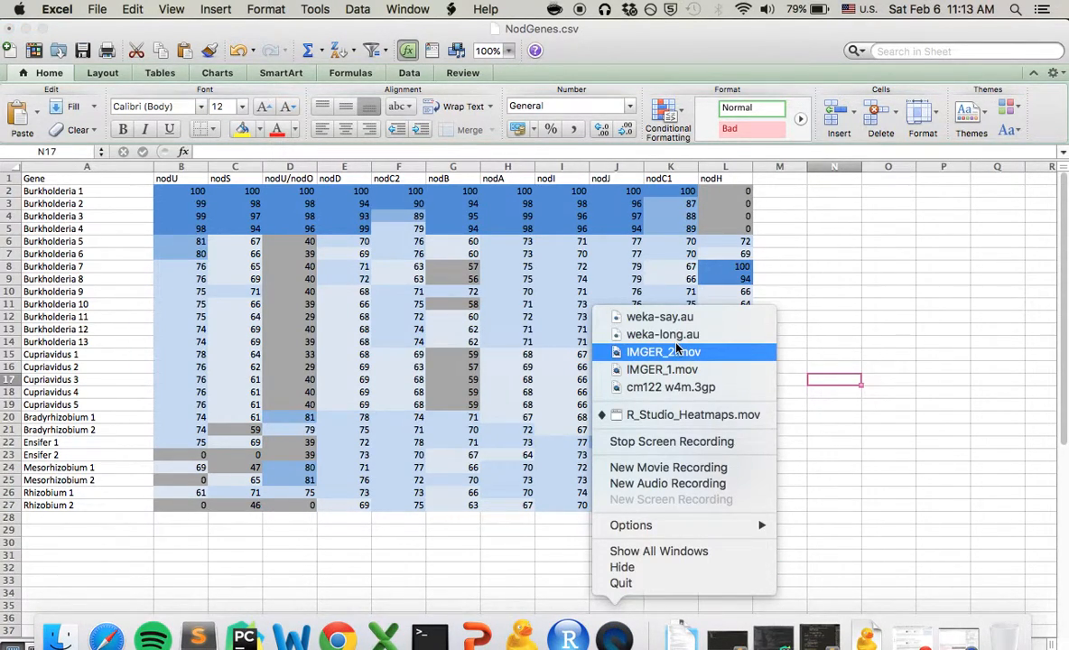